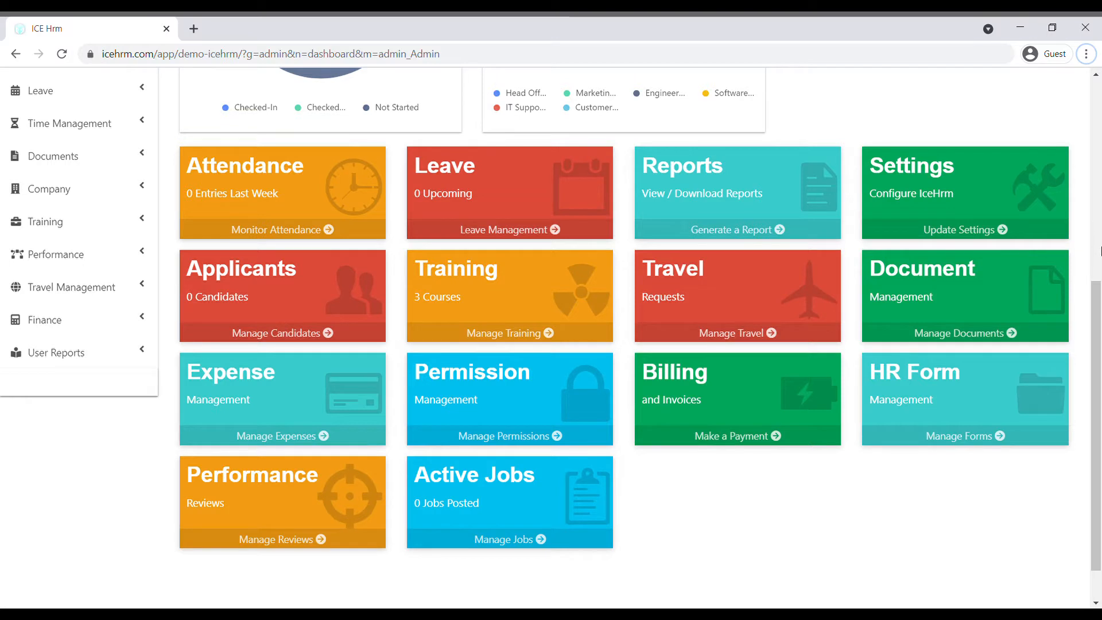
mouse_move(67, 97)
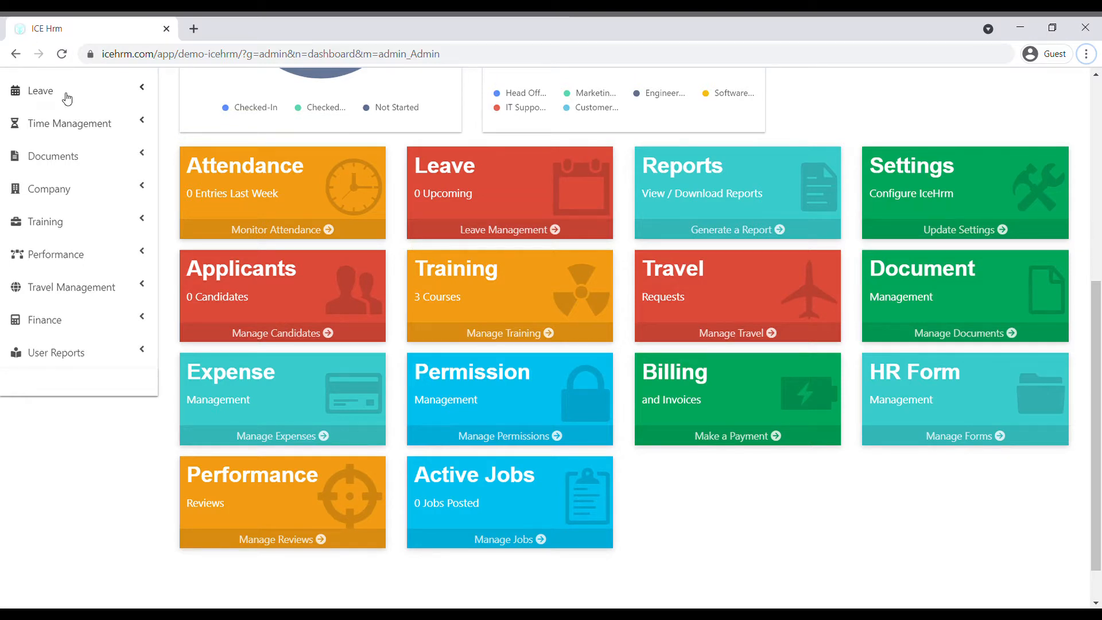
Go to Leave Management from the dashboard via the Leave section of the sidebar.
left_click(40, 89)
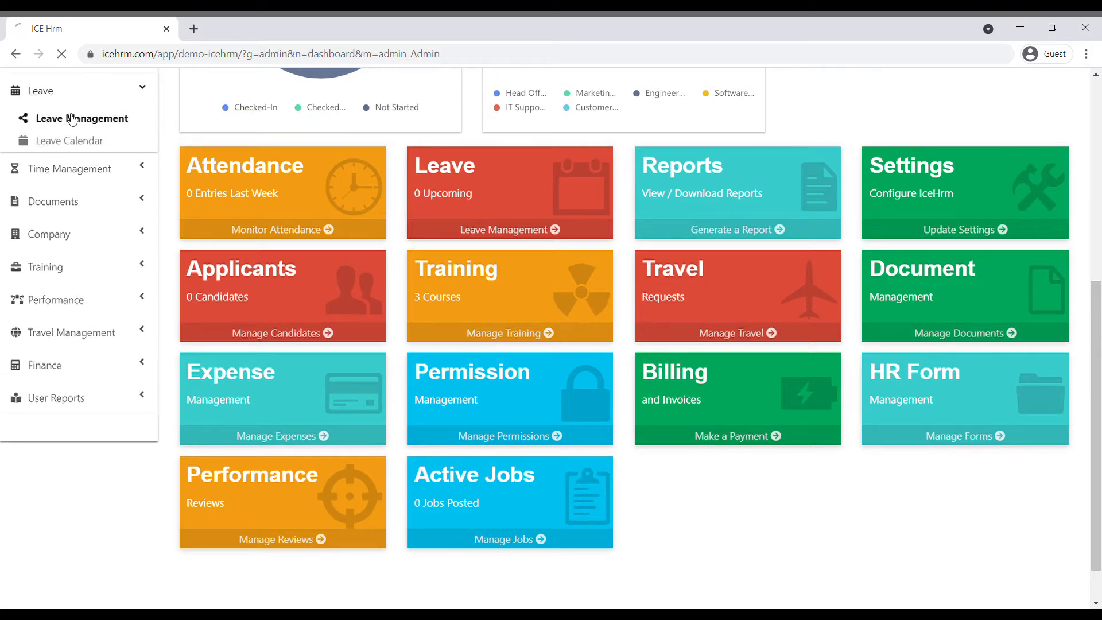
left_click(82, 118)
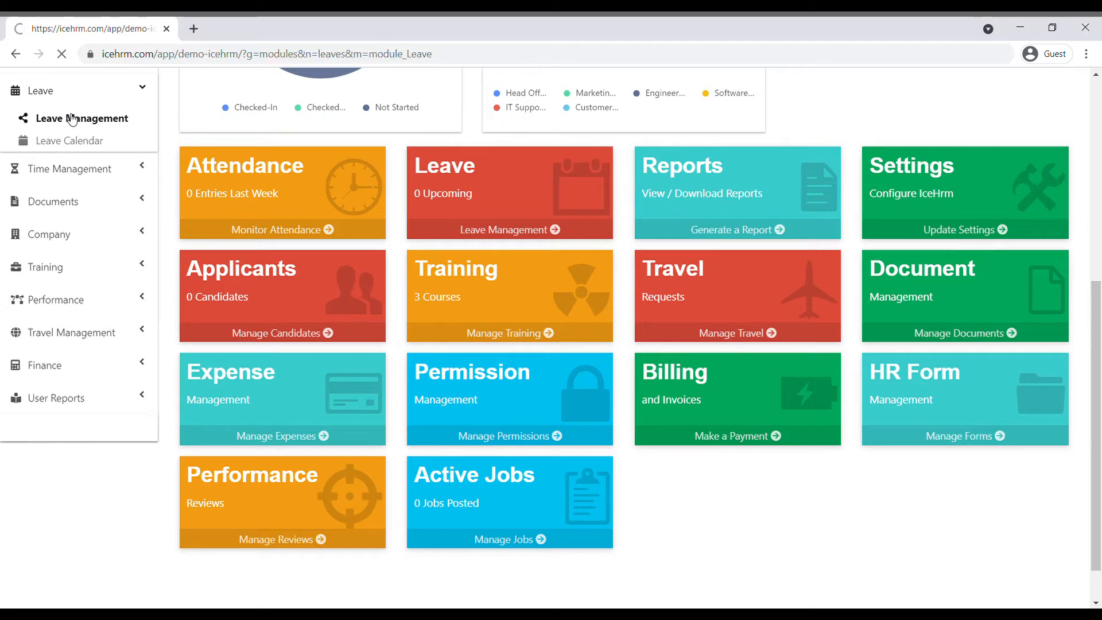
On Leave Entitlement, show the 84-day Maternity leave calculation and dismiss it with Ok.
left_click(80, 119)
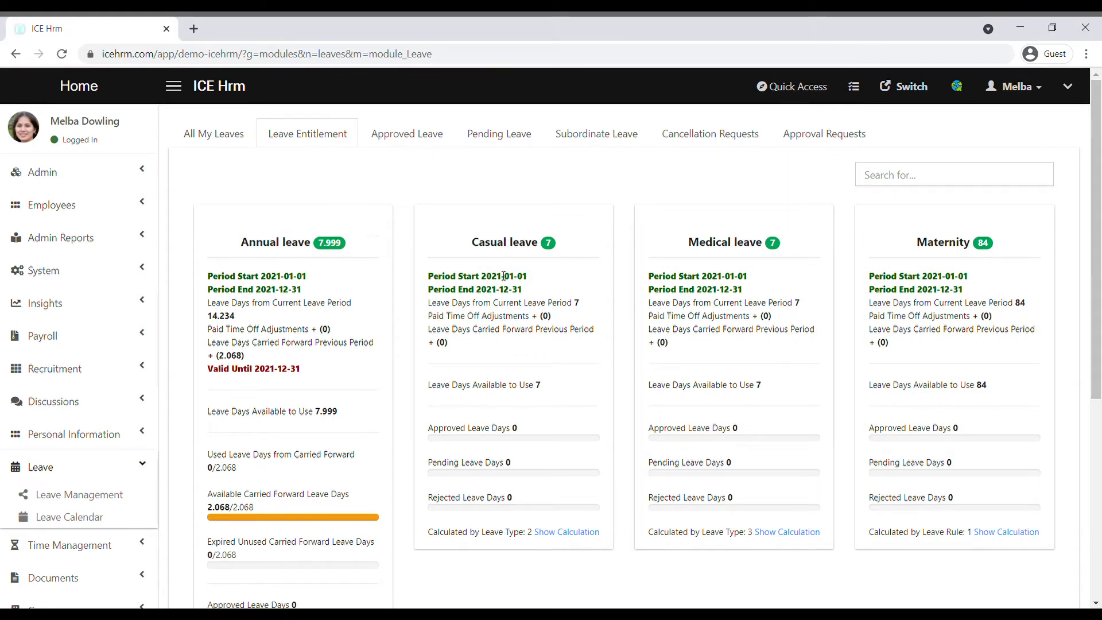
mouse_move(870, 252)
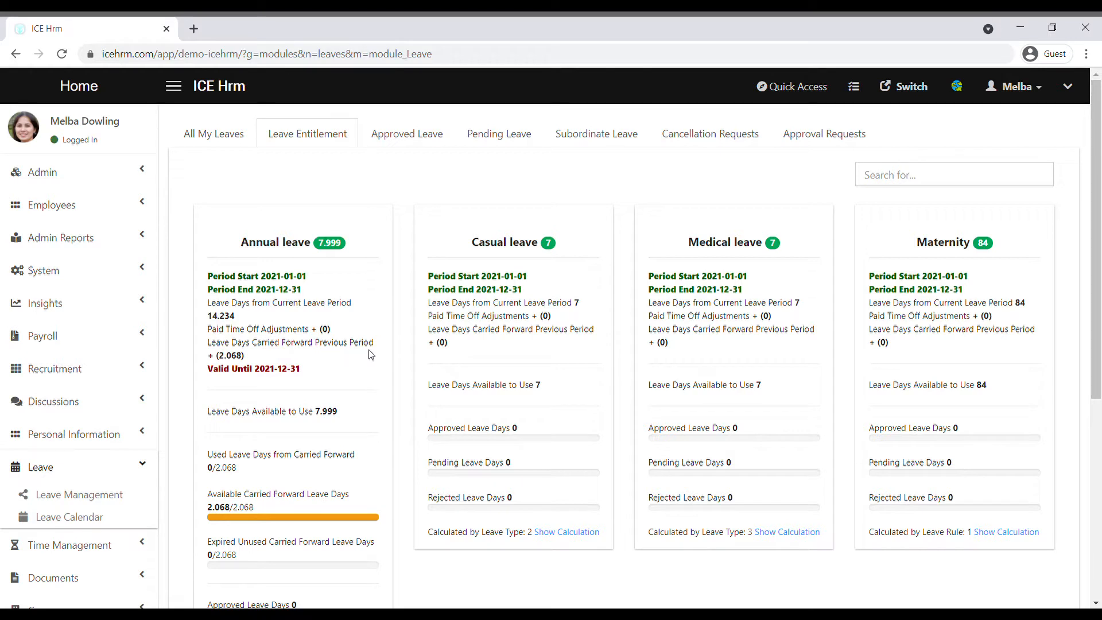
mouse_move(475, 449)
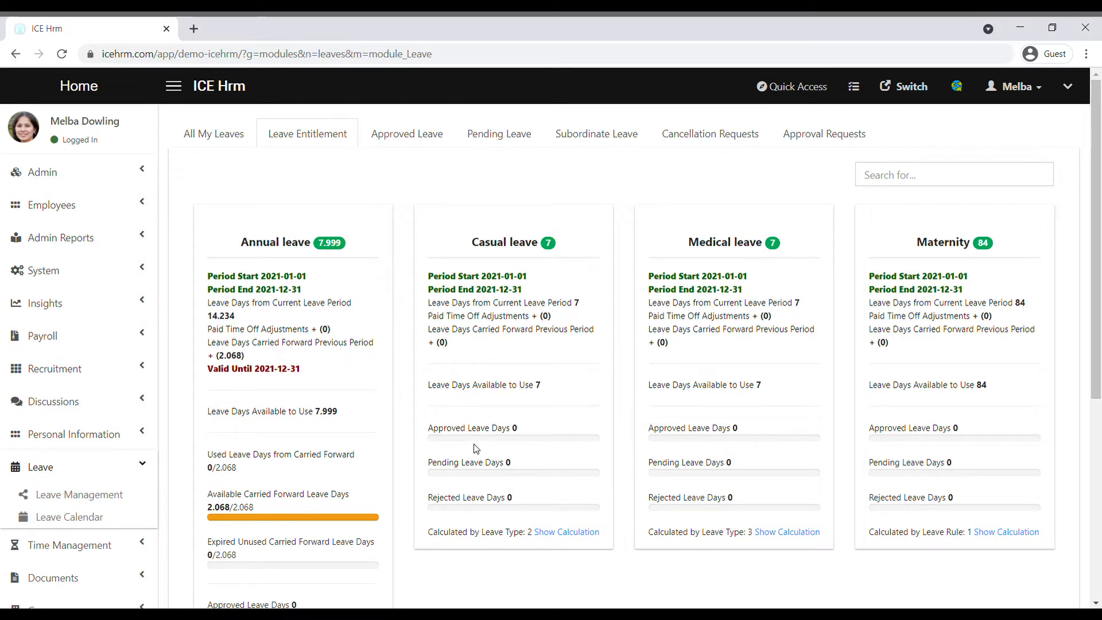
mouse_move(526, 467)
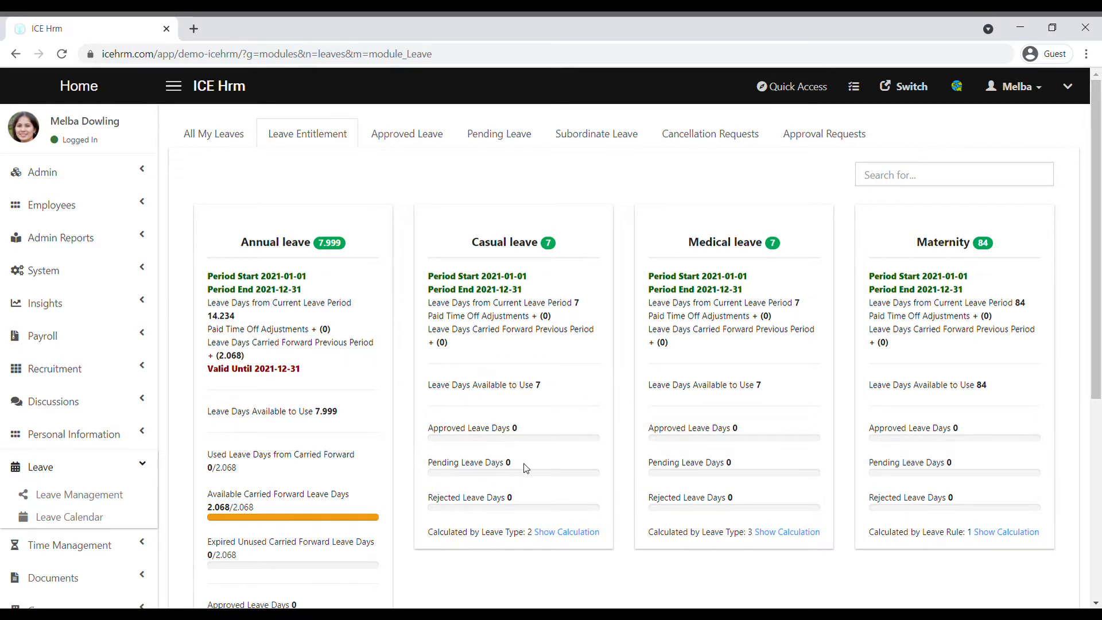
mouse_move(574, 533)
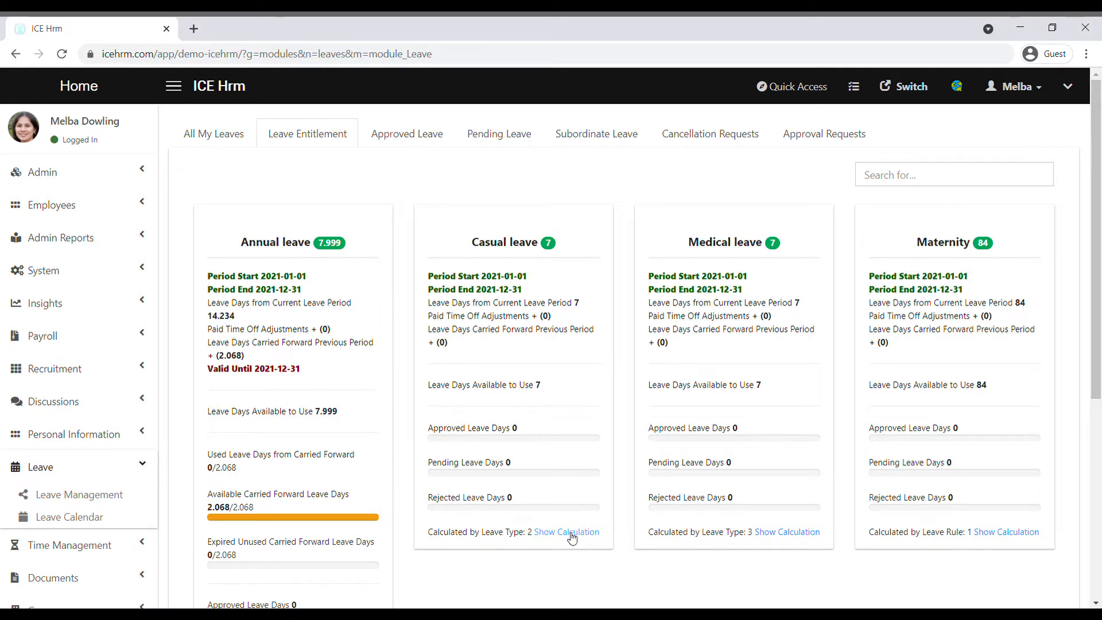
mouse_move(627, 429)
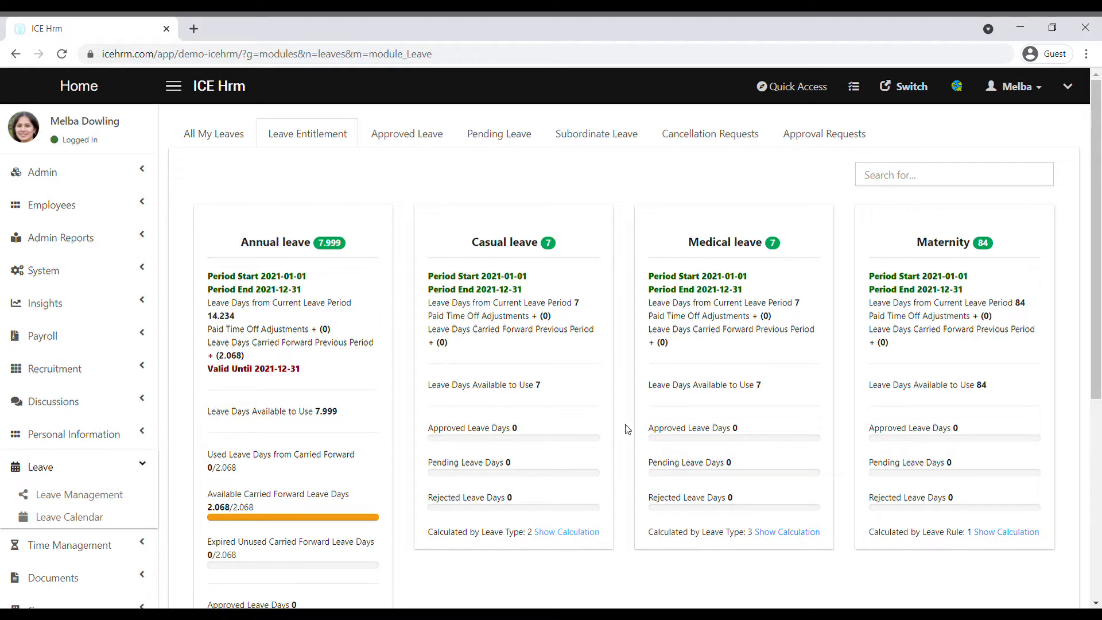
mouse_move(1015, 521)
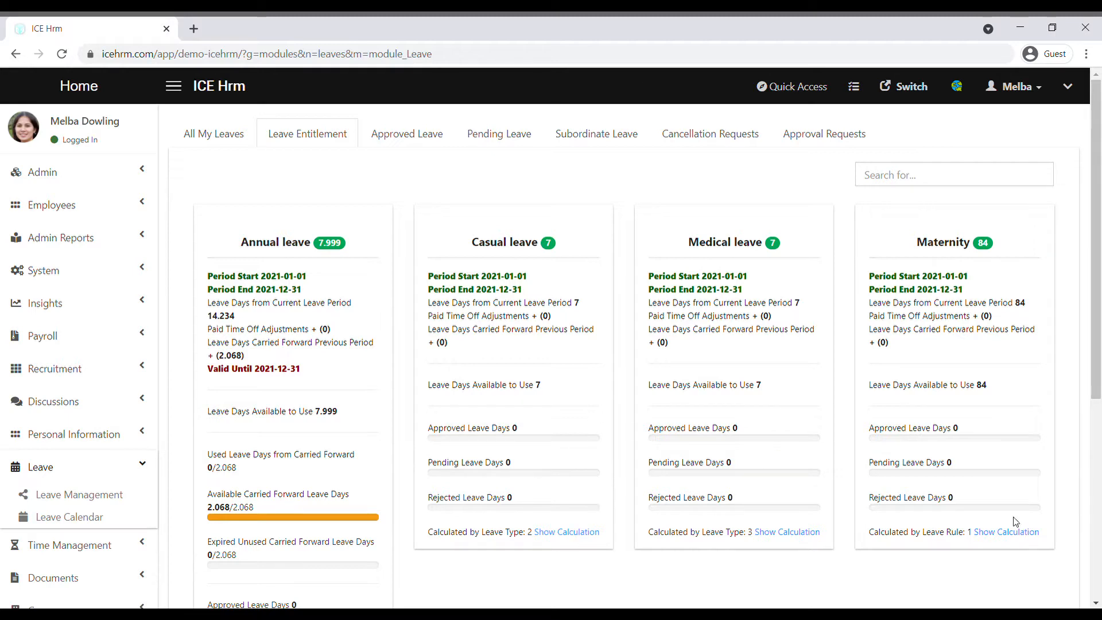
left_click(1008, 531)
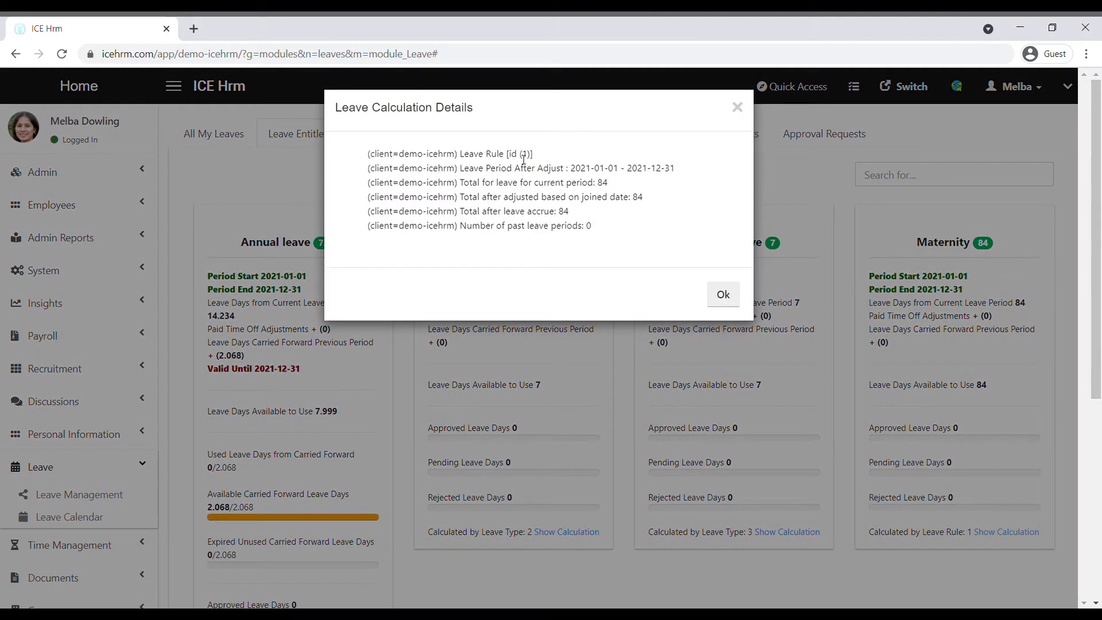
left_click(722, 294)
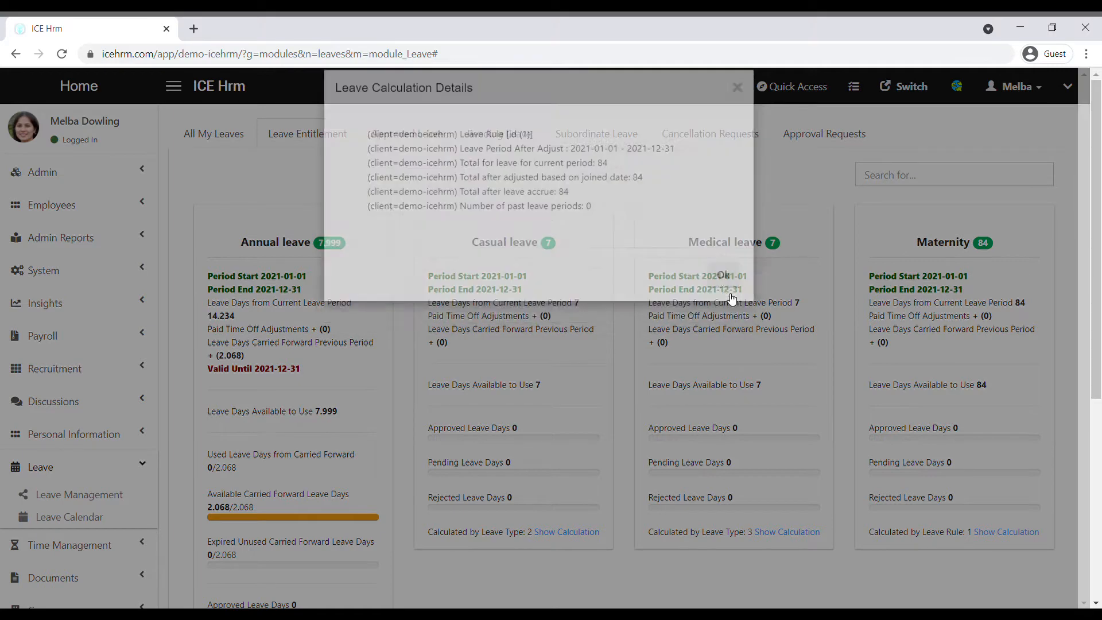
left_click(737, 86)
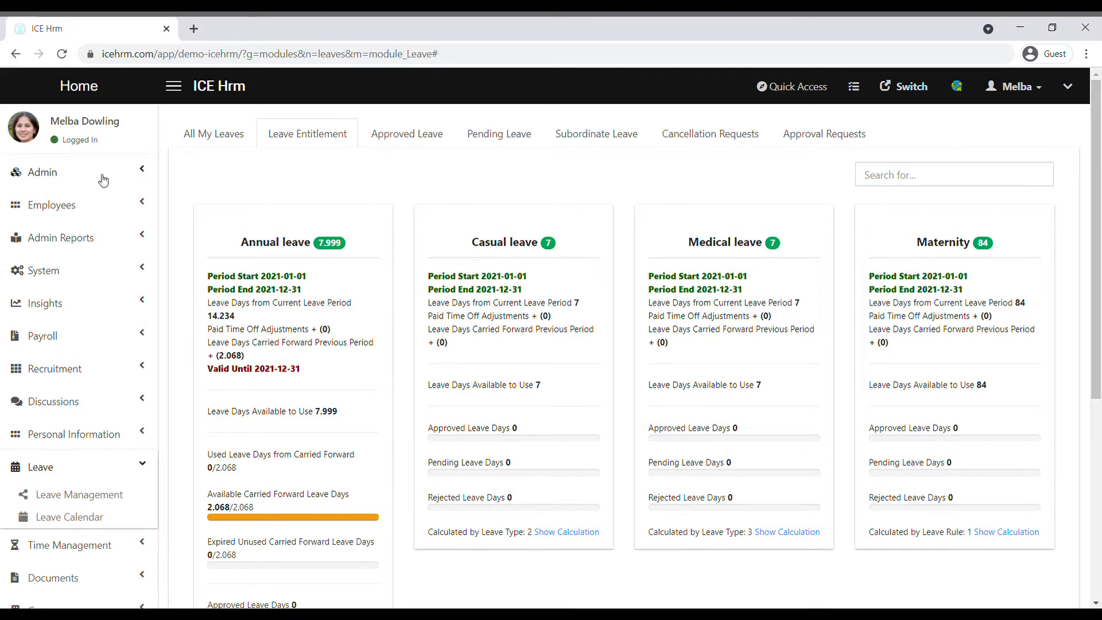
Go to Admin > Leave Settings and show the Employee Leave List.
left_click(42, 171)
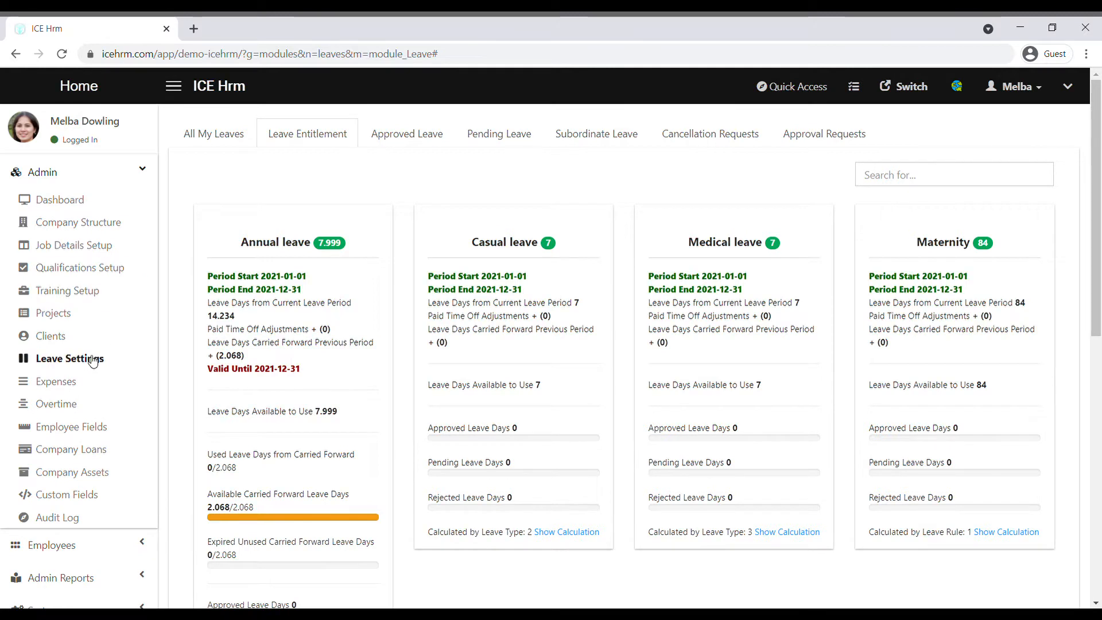
left_click(70, 358)
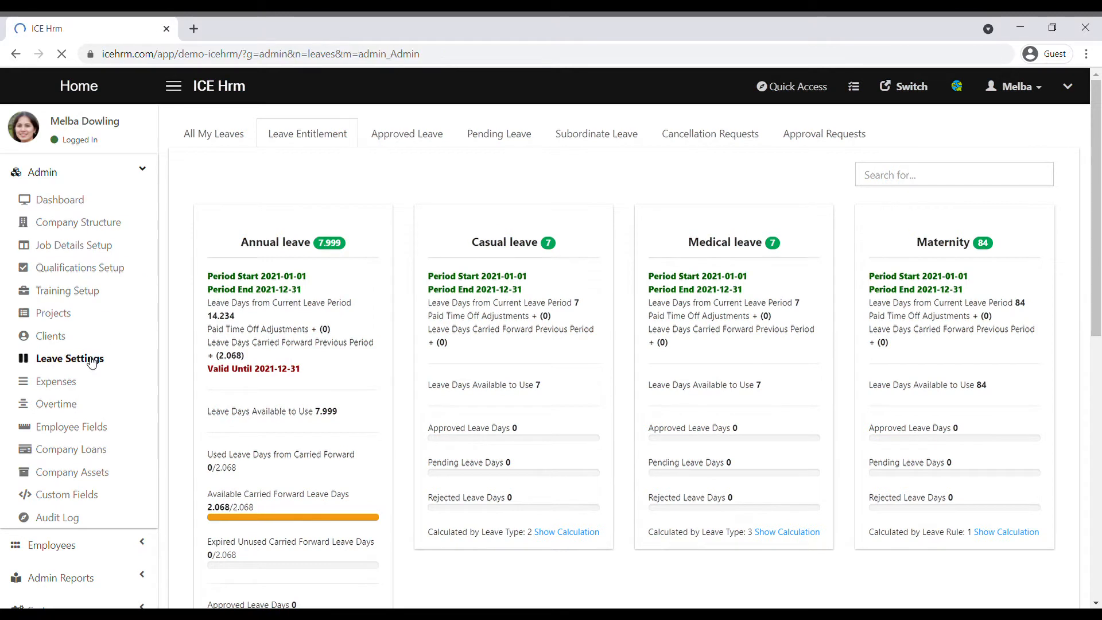
left_click(67, 358)
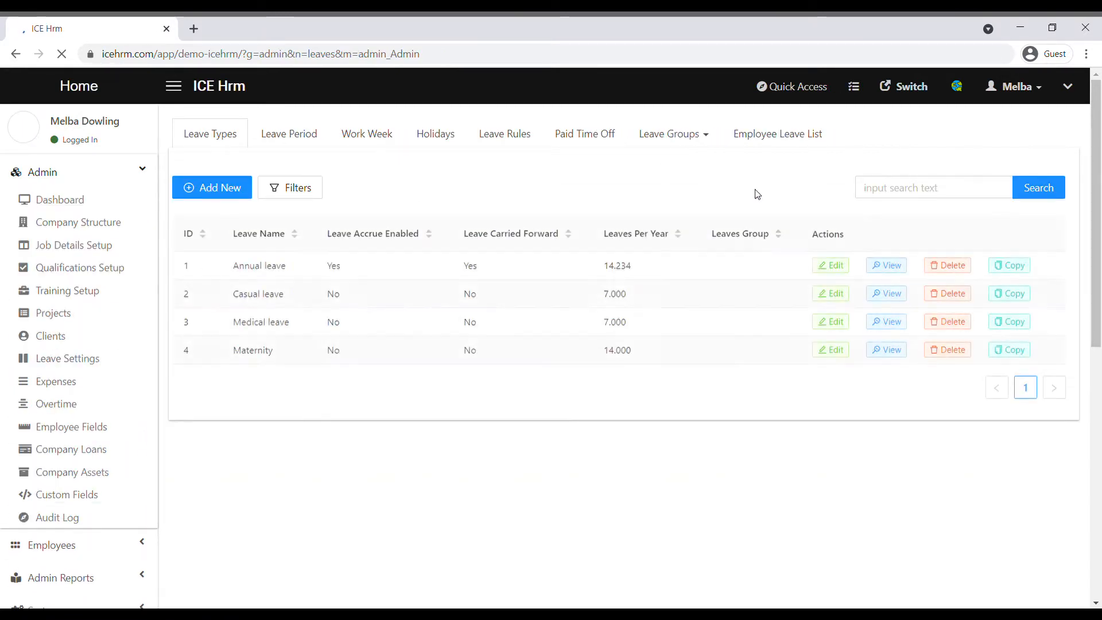
left_click(777, 133)
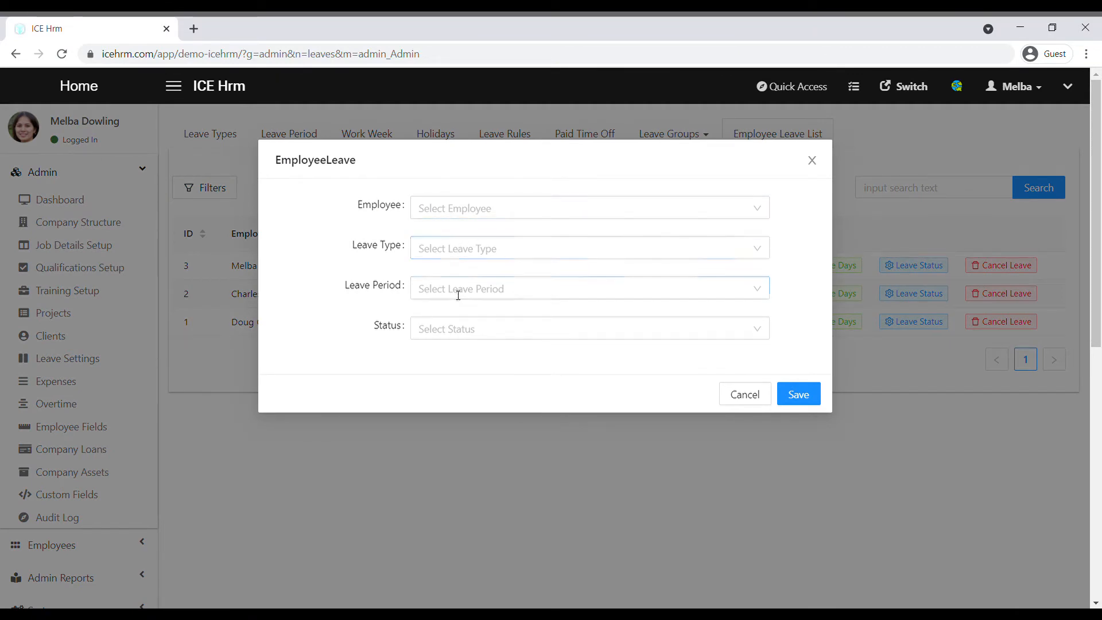
Bring up the employee leave filter by status and cancel it without applying.
left_click(589, 329)
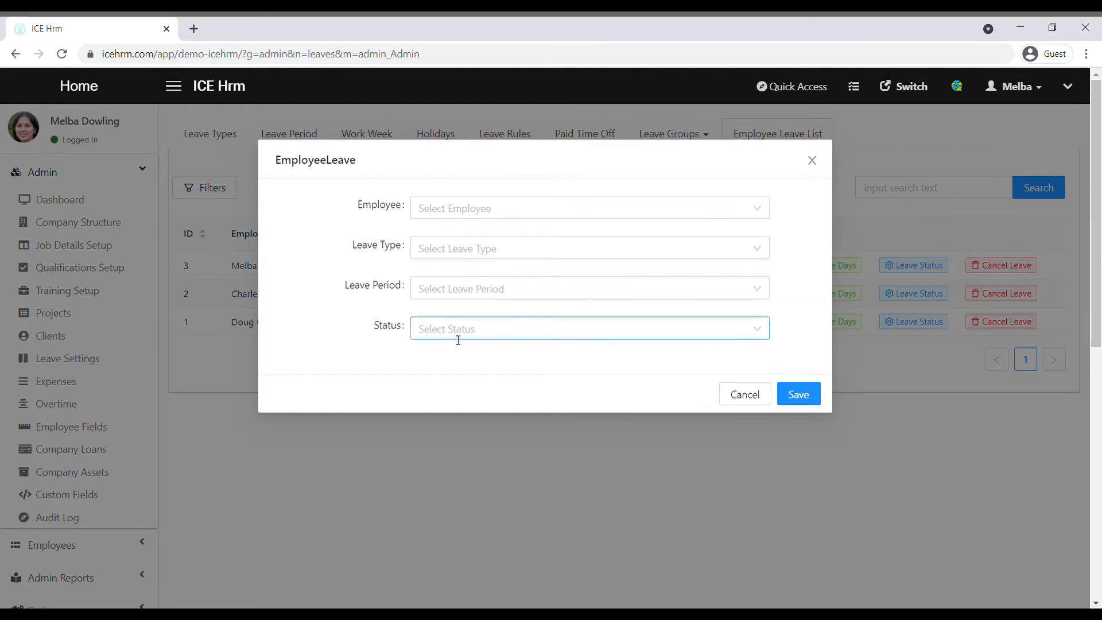
mouse_move(744, 394)
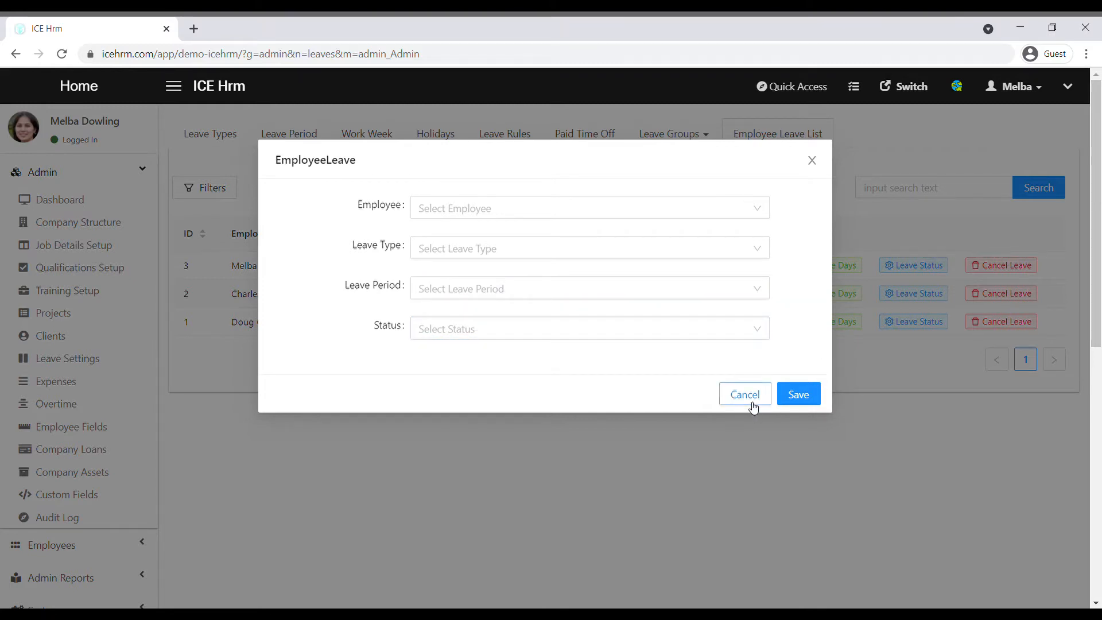
left_click(743, 394)
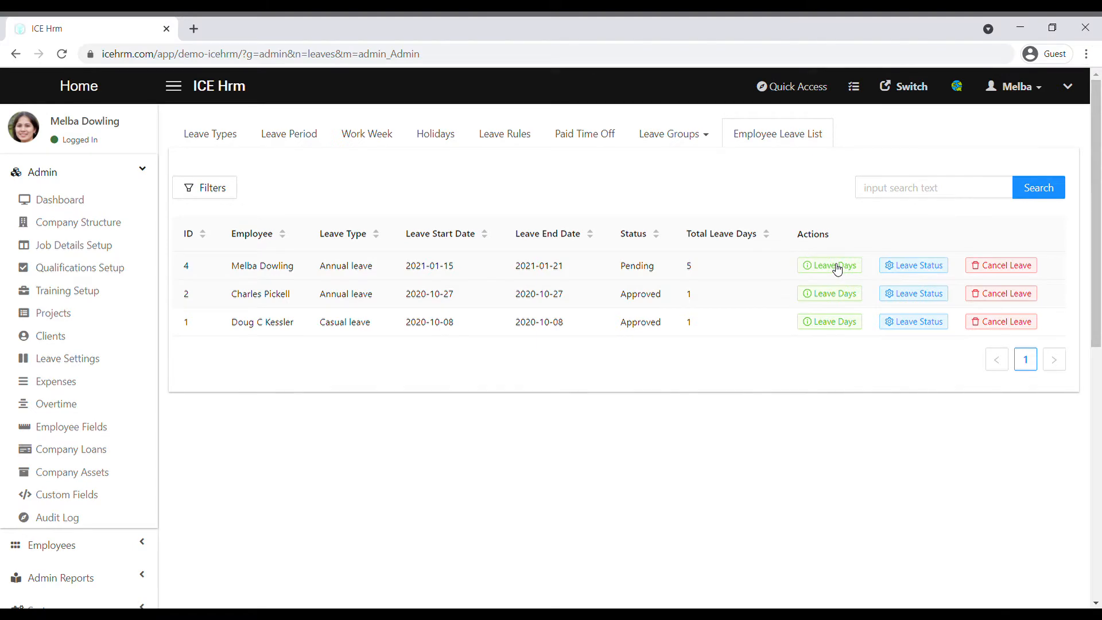
left_click(829, 265)
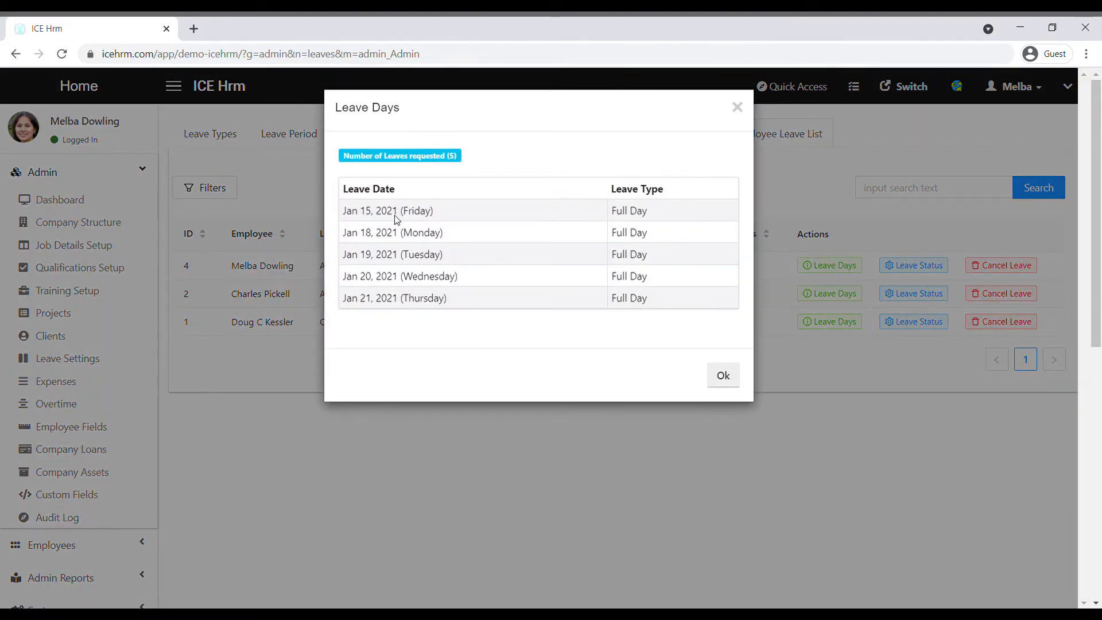
mouse_move(468, 237)
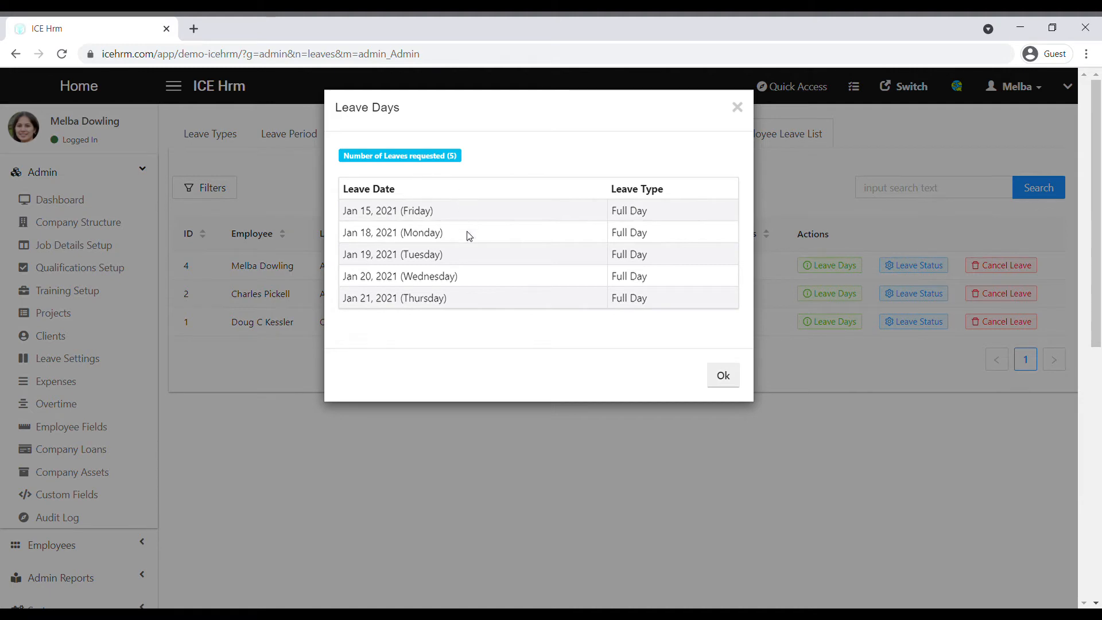
mouse_move(731, 101)
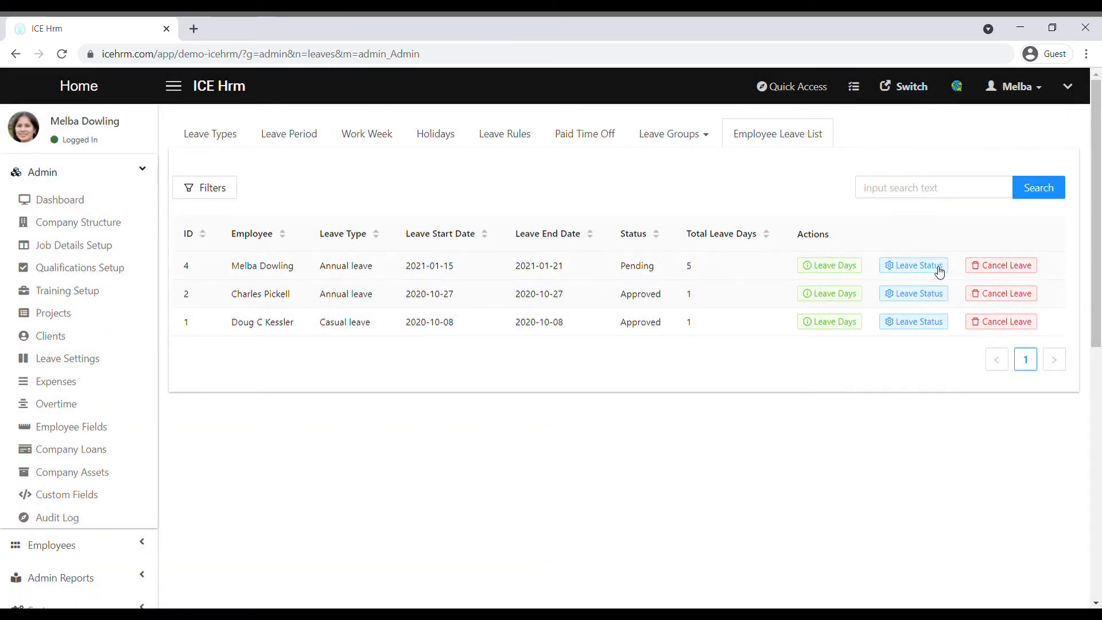
left_click(912, 265)
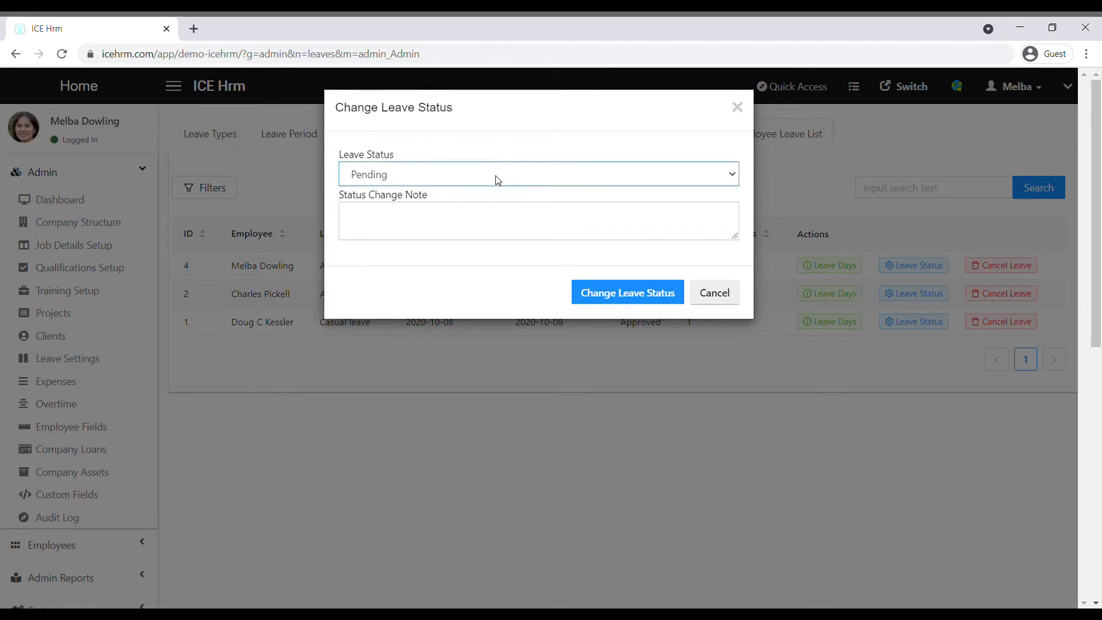
mouse_move(717, 308)
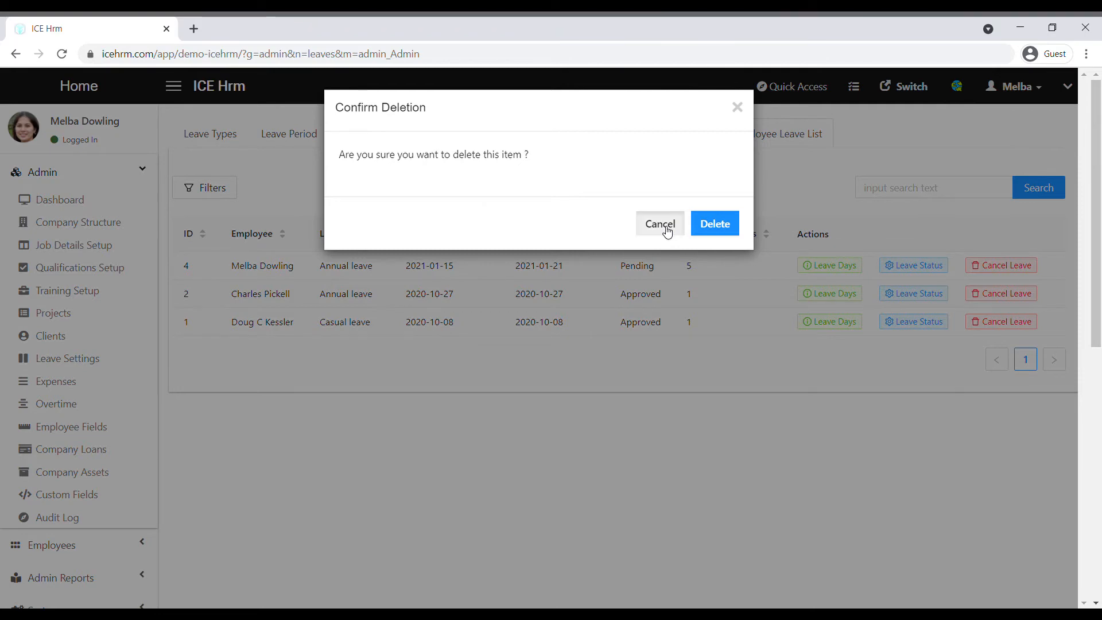
left_click(659, 222)
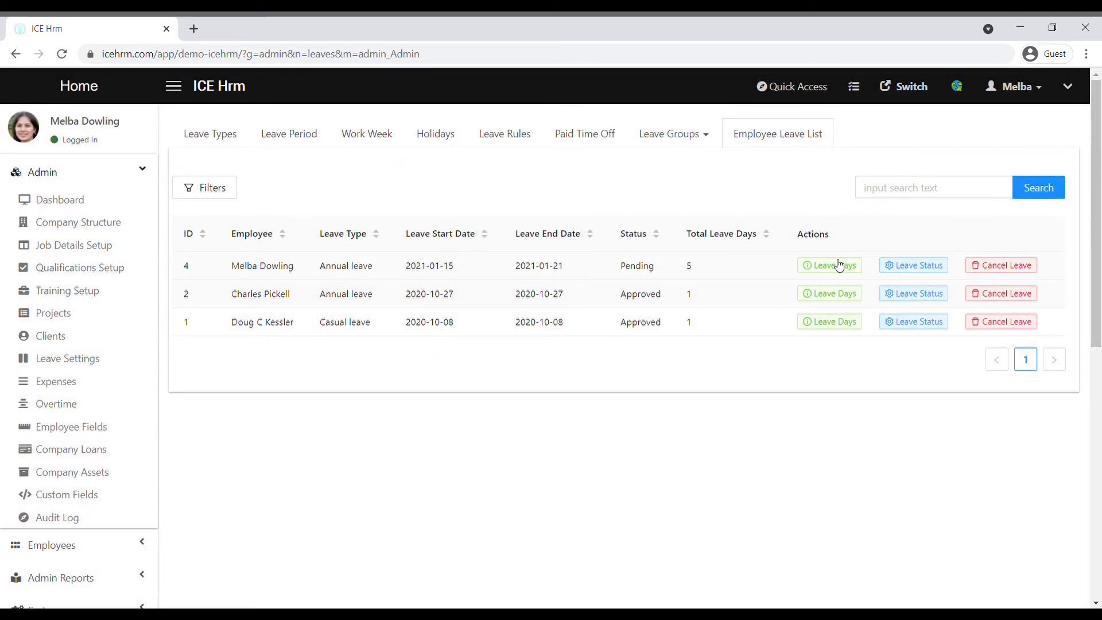
mouse_move(282, 289)
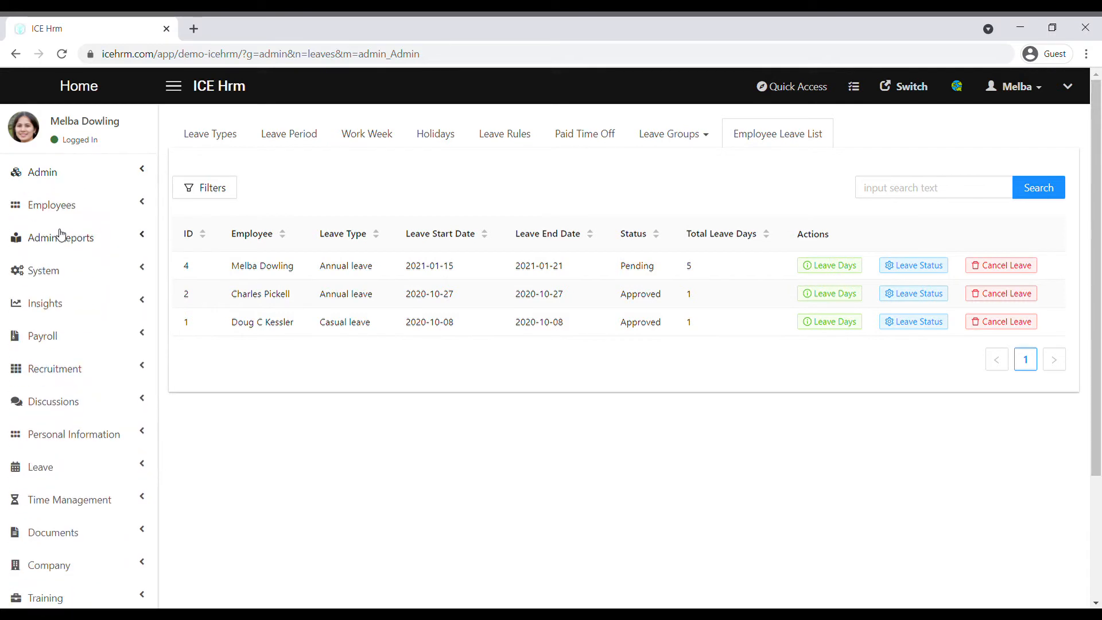
Go to Admin Reports > Reports to list available reports like Employee Leaves and Leave Entitlement.
left_click(53, 236)
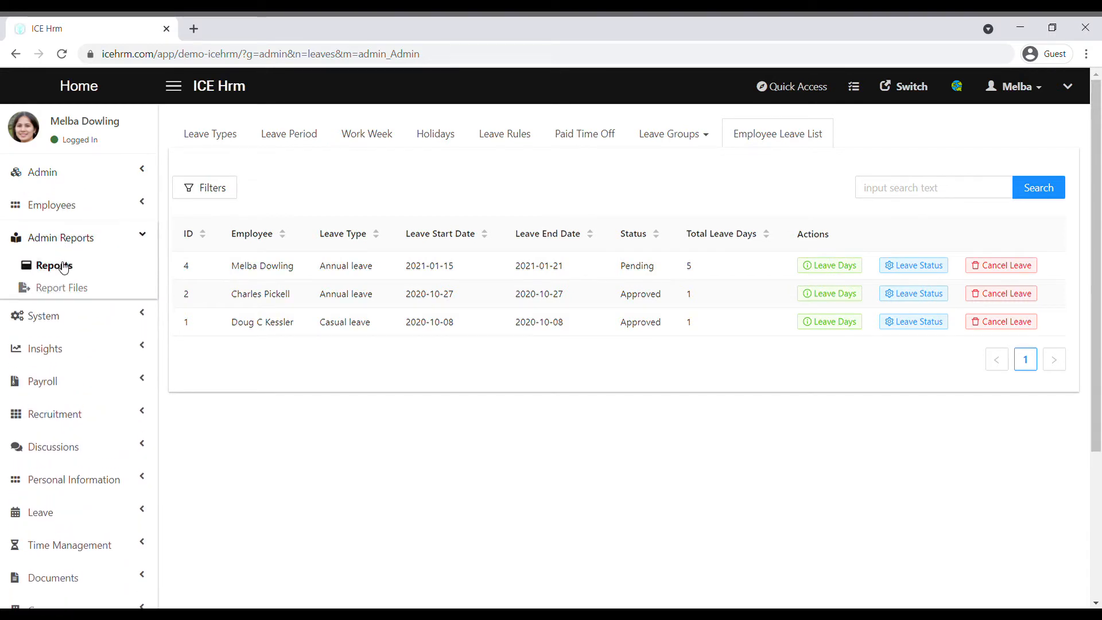
left_click(55, 265)
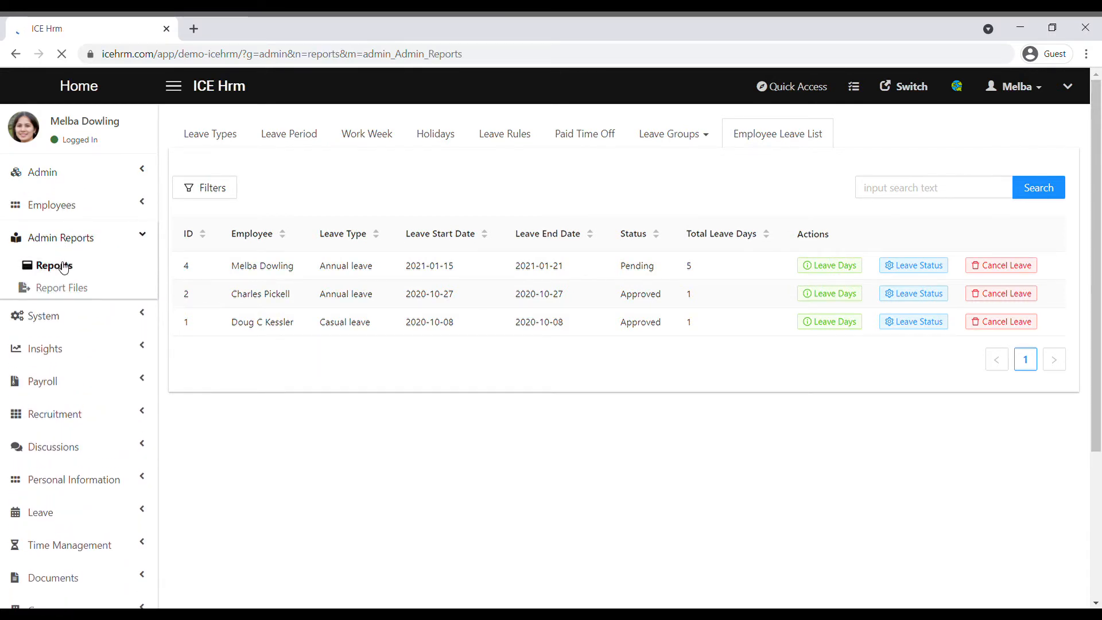
left_click(55, 265)
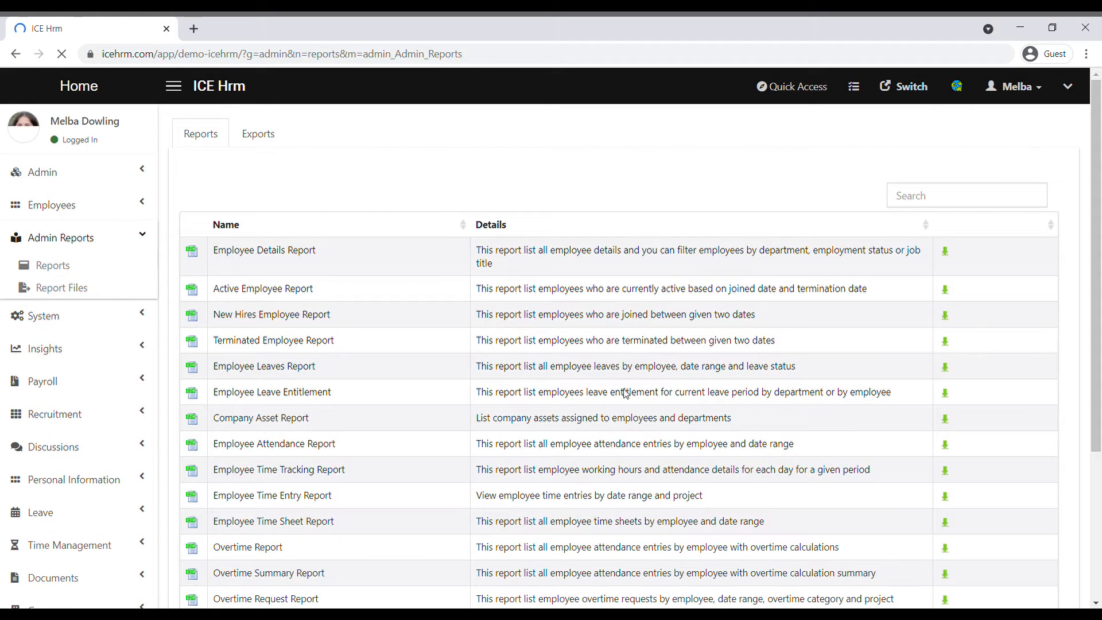
mouse_move(320, 372)
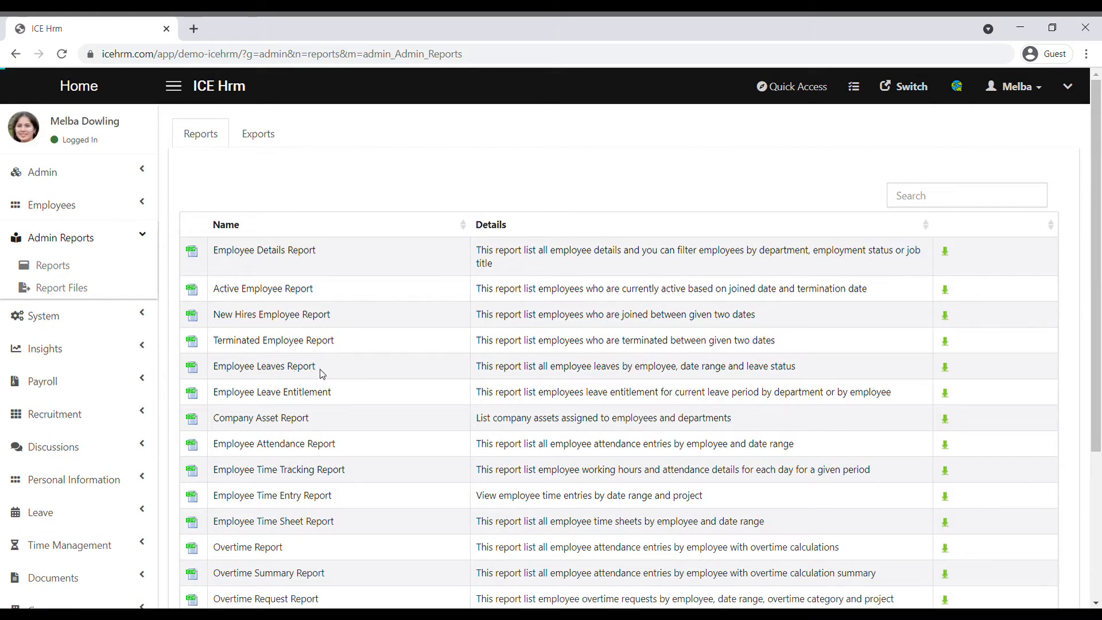
mouse_move(949, 370)
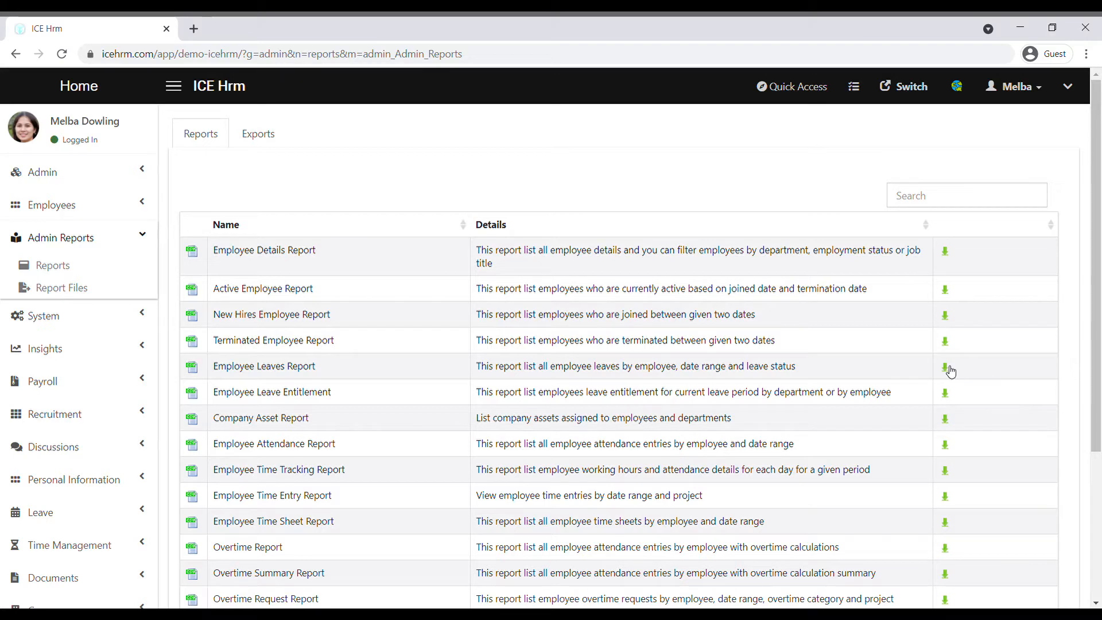
Start the Employee Leaves Report and include All Employees.
left_click(944, 371)
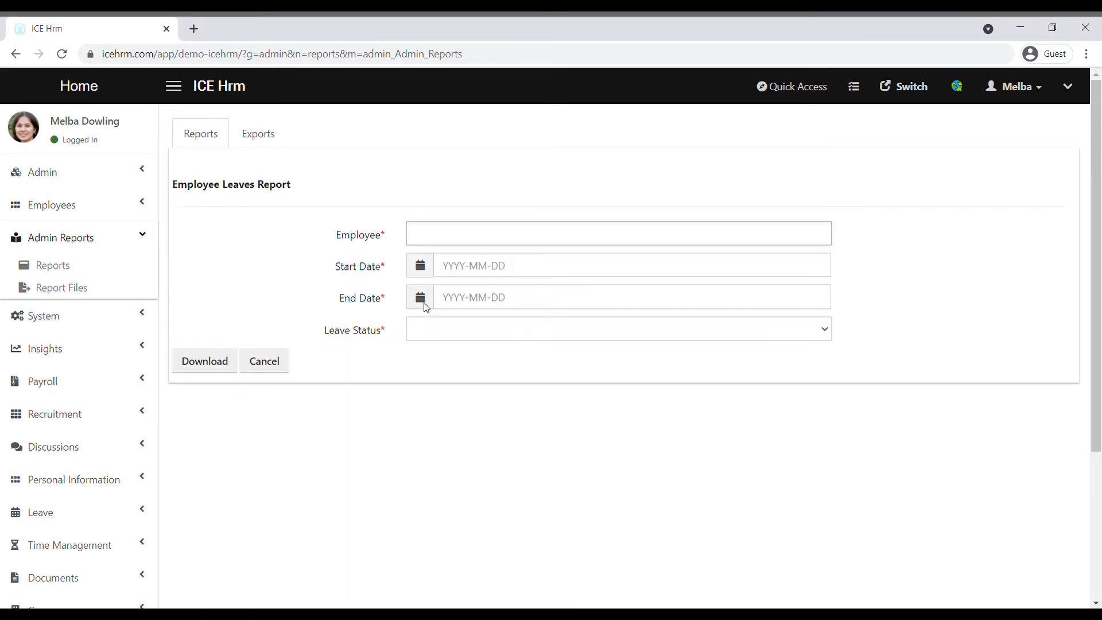
left_click(617, 233)
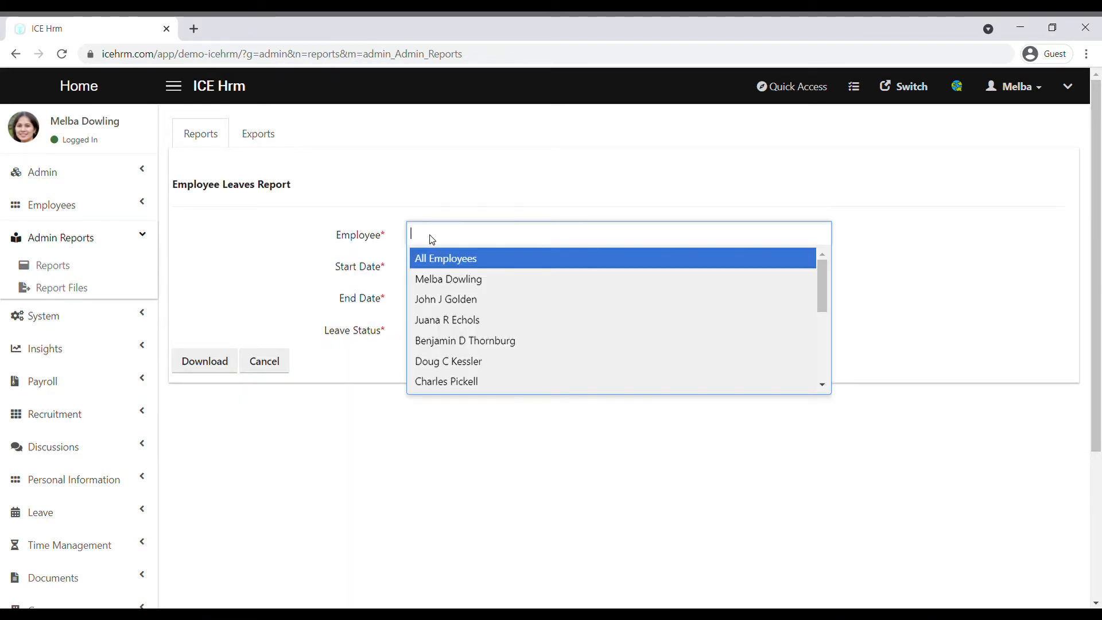
mouse_move(455, 264)
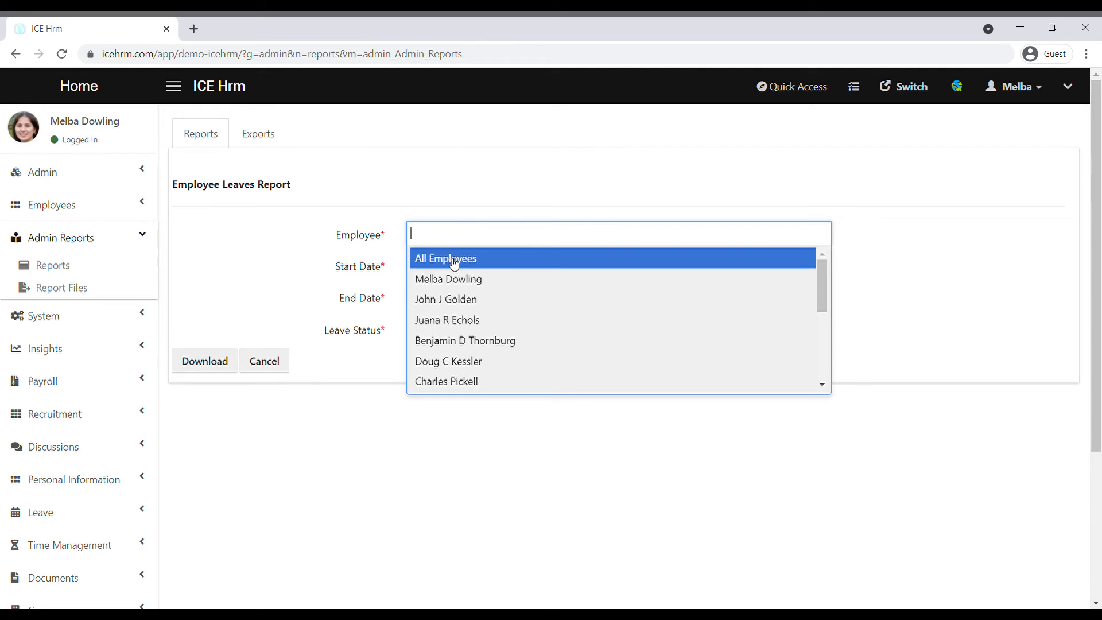
left_click(445, 259)
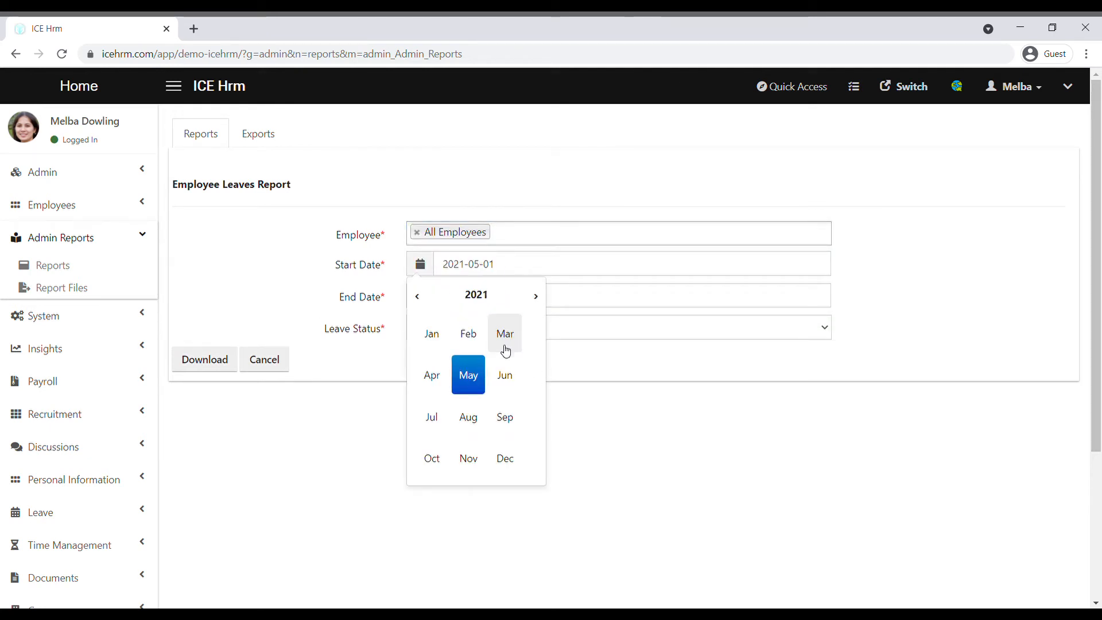
Set the report period to January 2021 with All Statuses and generate the report.
left_click(432, 333)
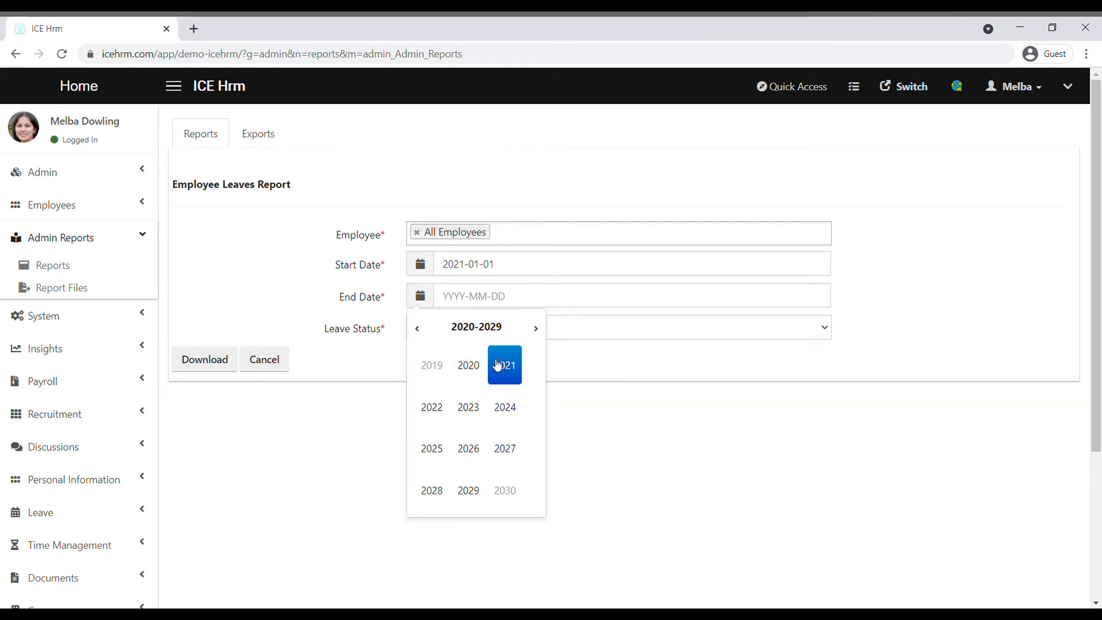
left_click(505, 365)
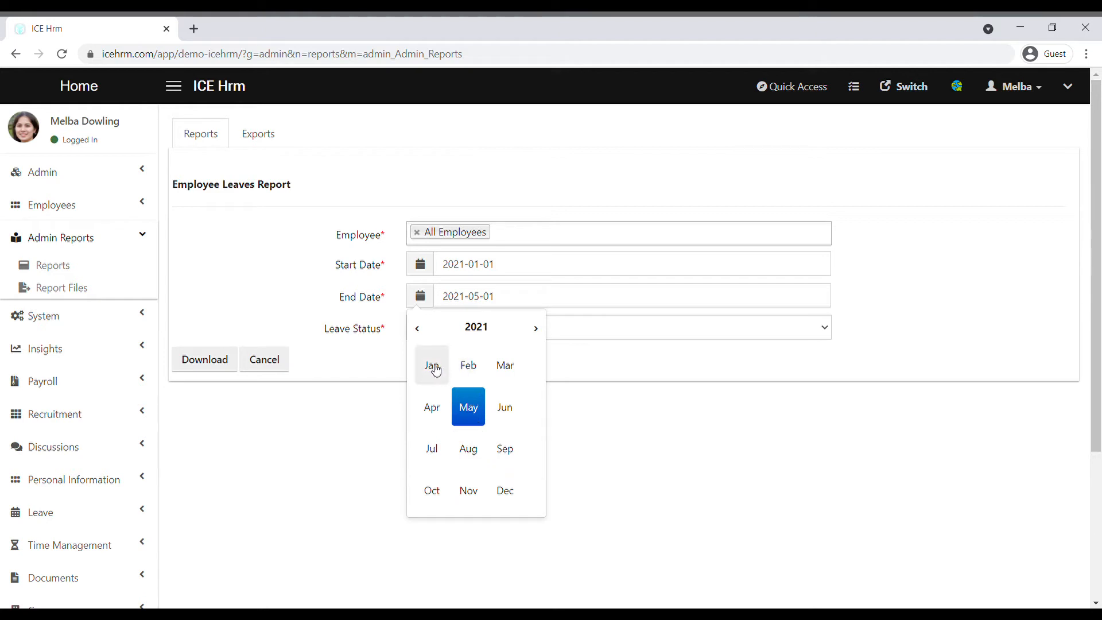
left_click(430, 365)
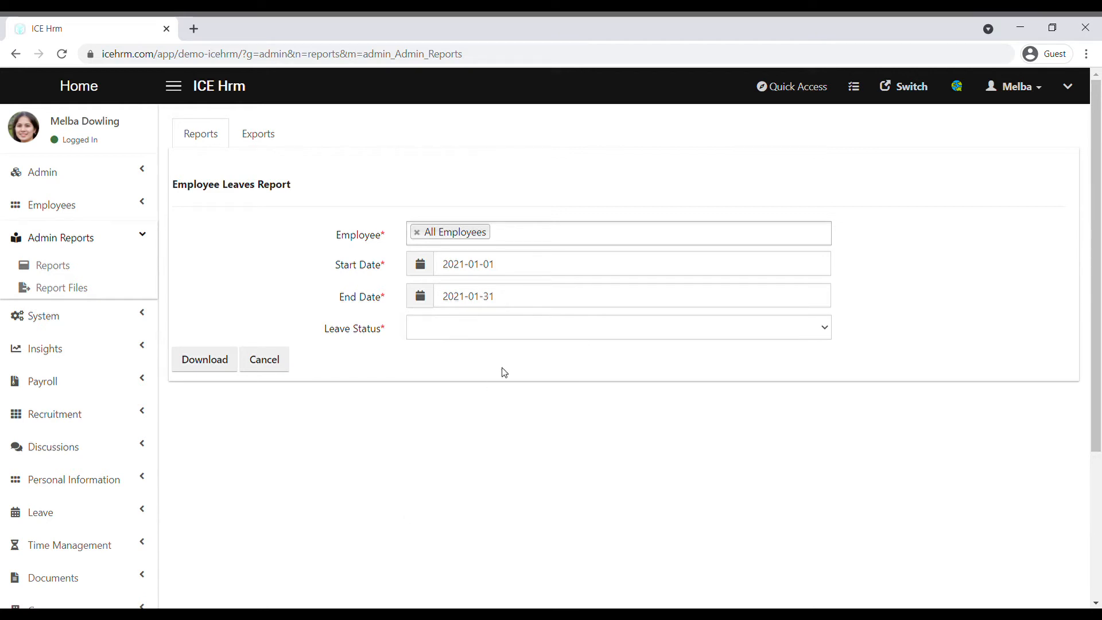
left_click(618, 327)
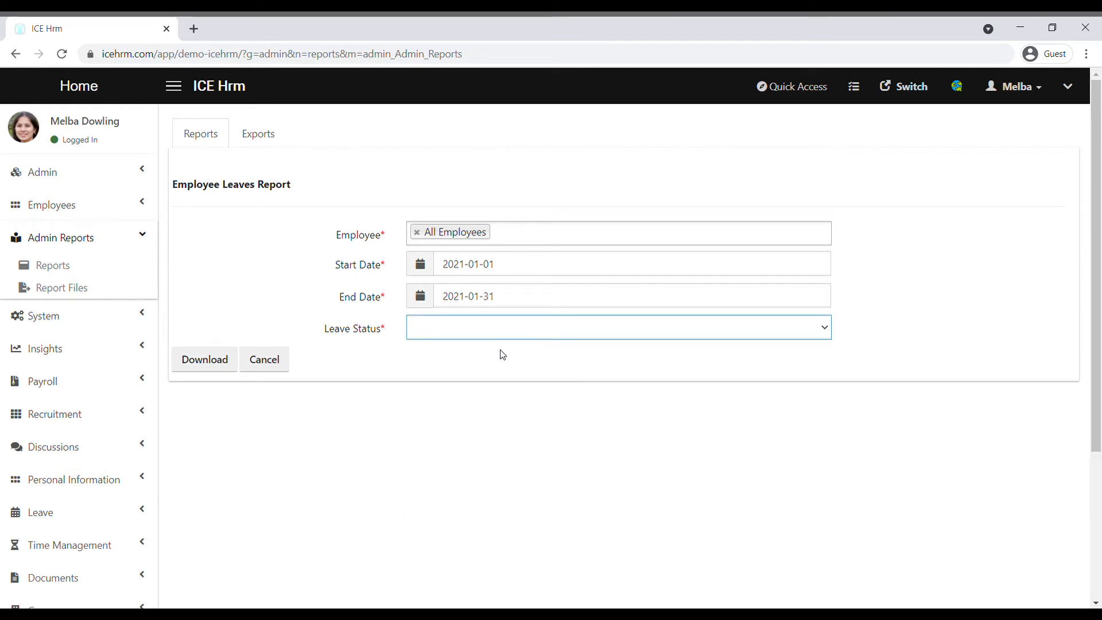
left_click(617, 327)
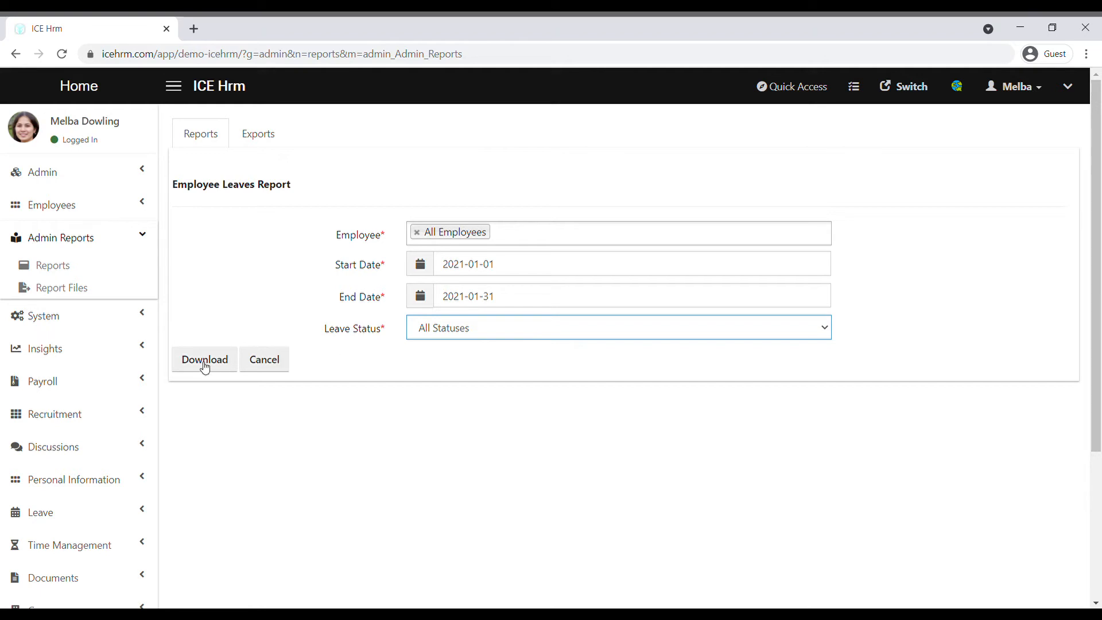
left_click(205, 359)
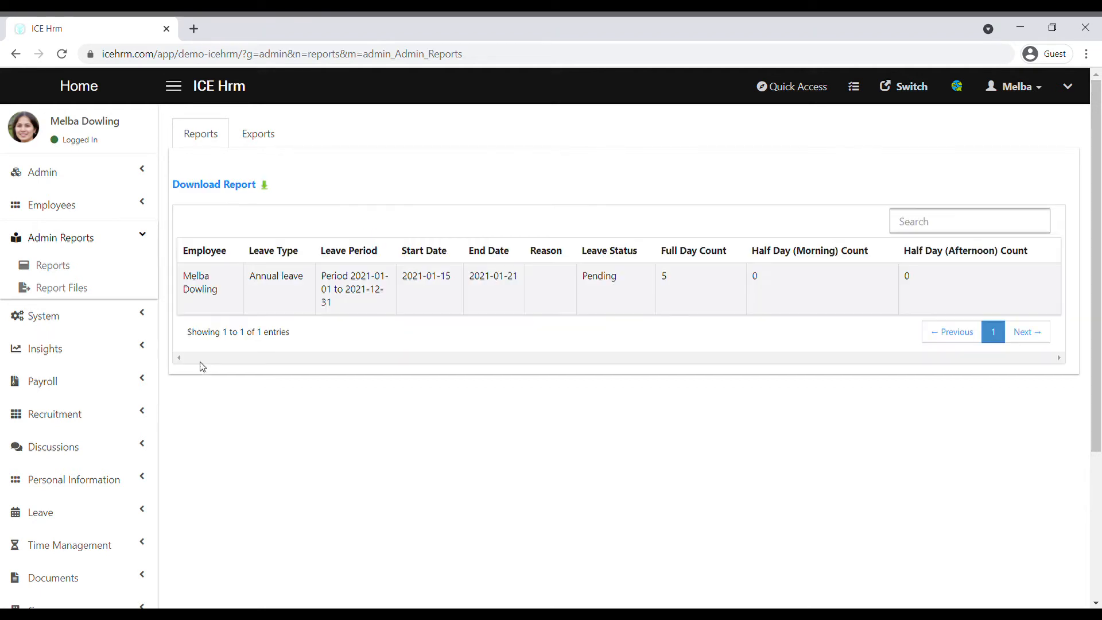
mouse_move(306, 246)
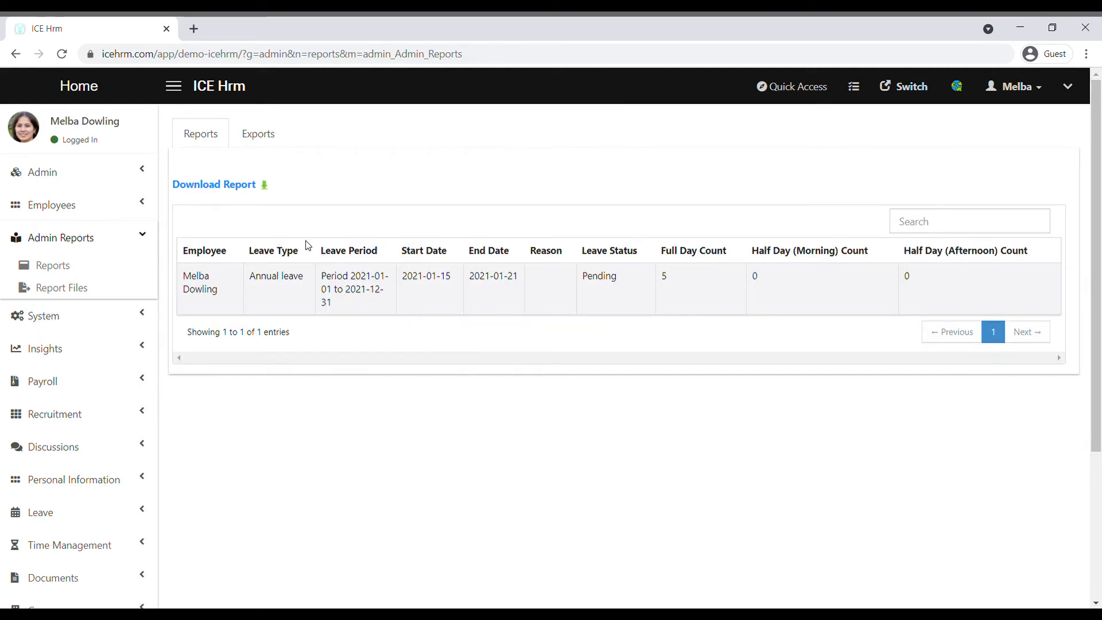
mouse_move(316, 187)
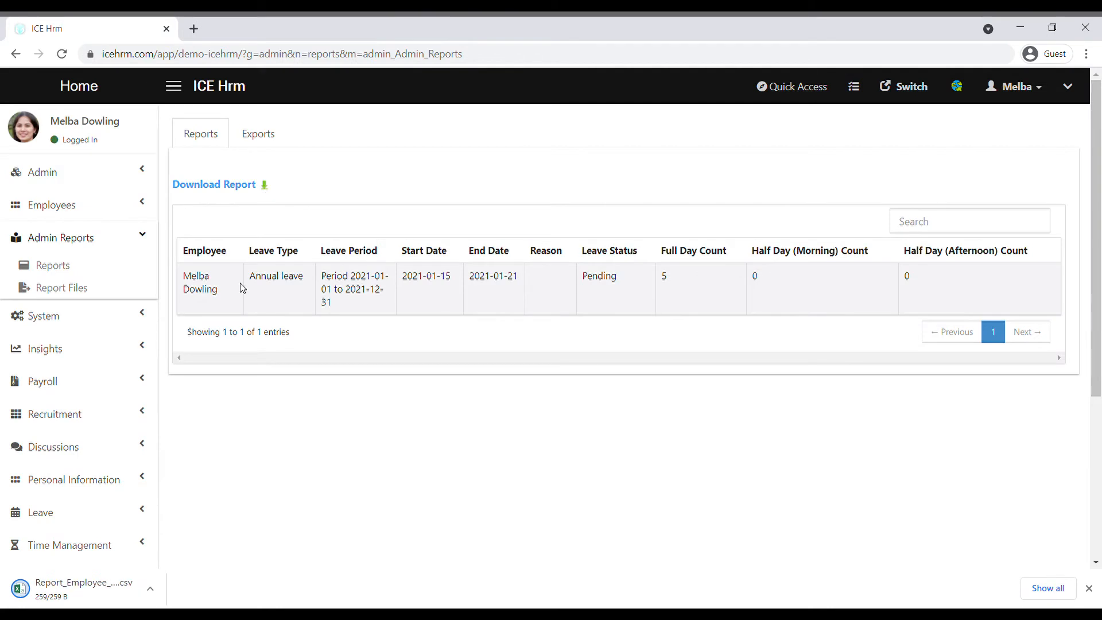
left_click(902, 86)
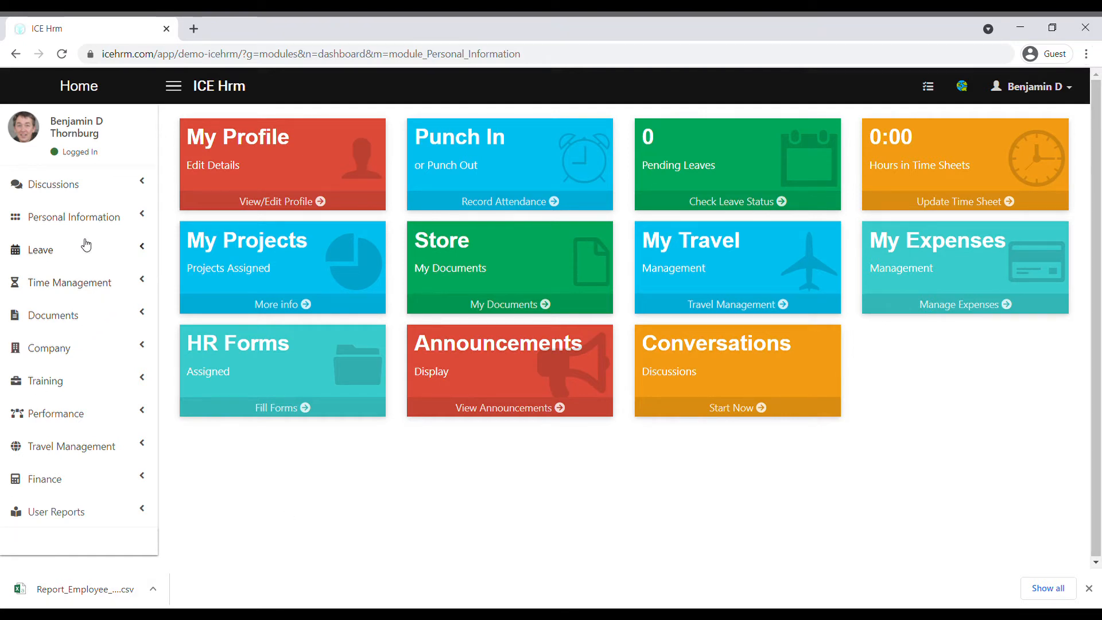
Start a new annual leave application from Leave Management starting 1 May 2021 and ending 4 May 2021.
left_click(41, 249)
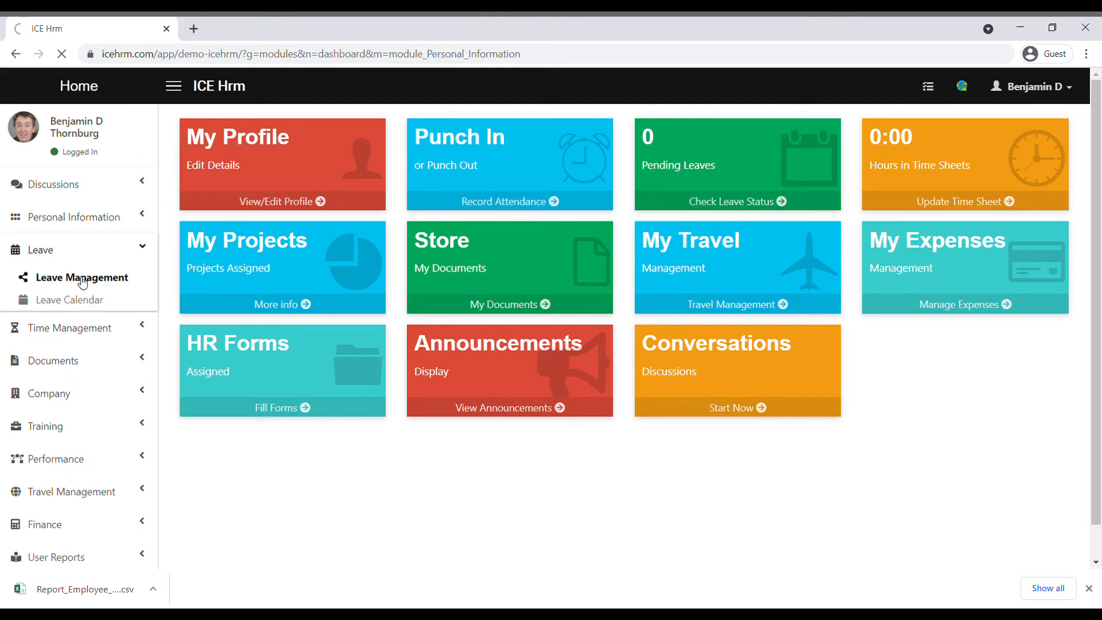
left_click(80, 277)
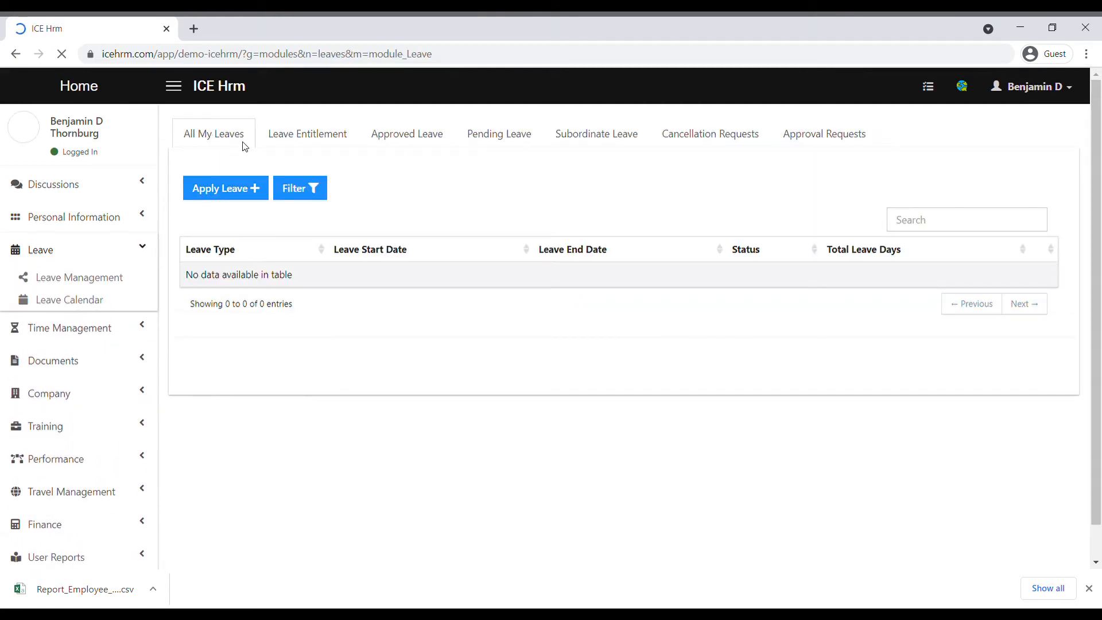
left_click(224, 187)
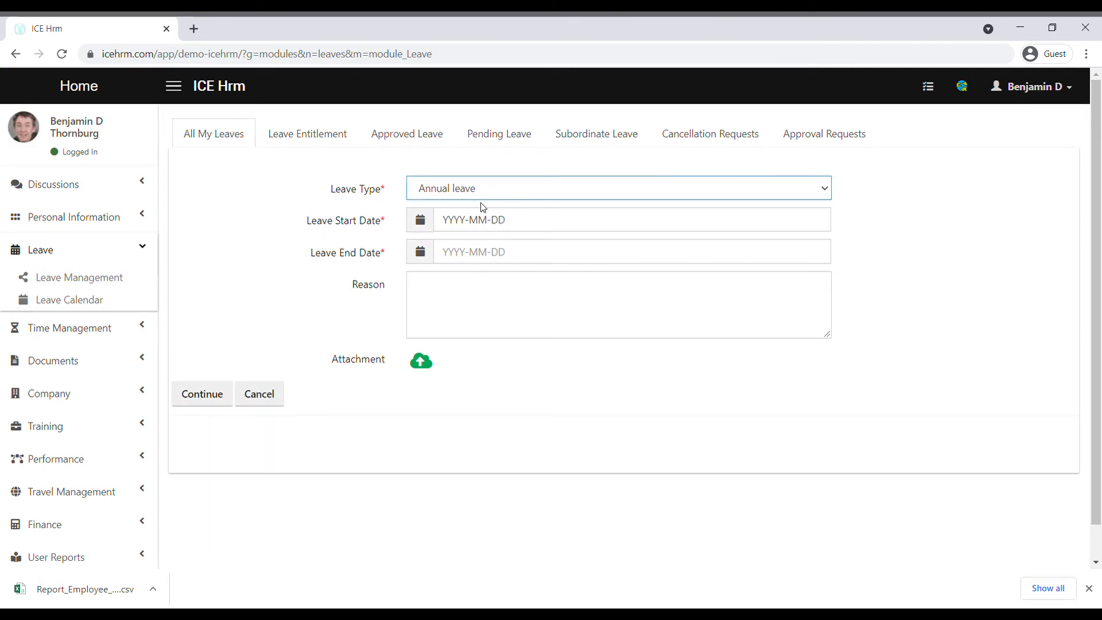
left_click(420, 219)
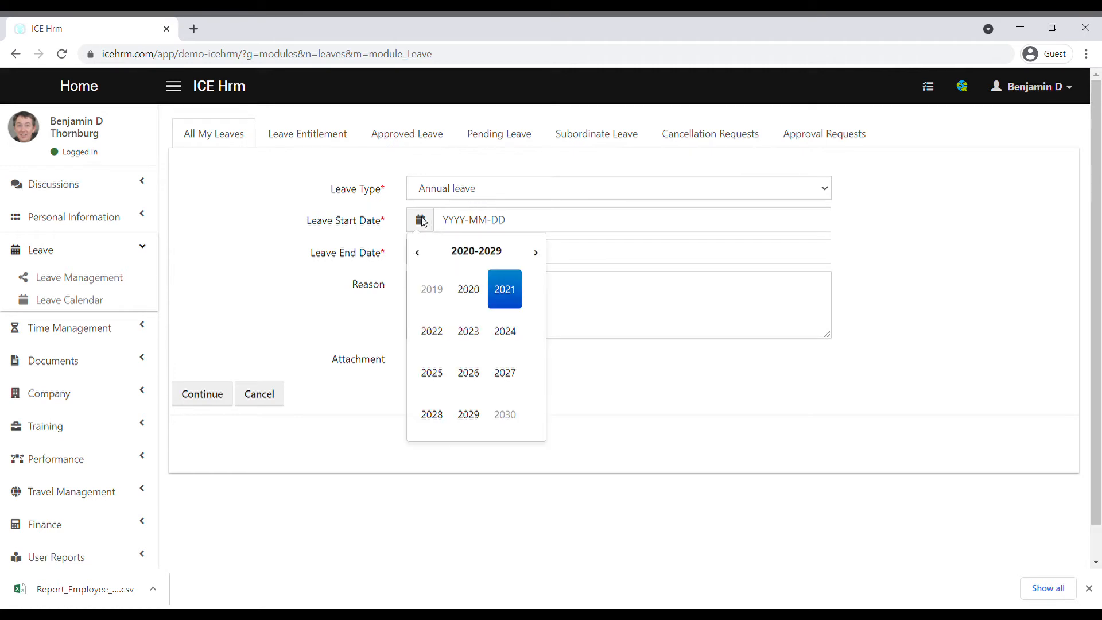
left_click(504, 288)
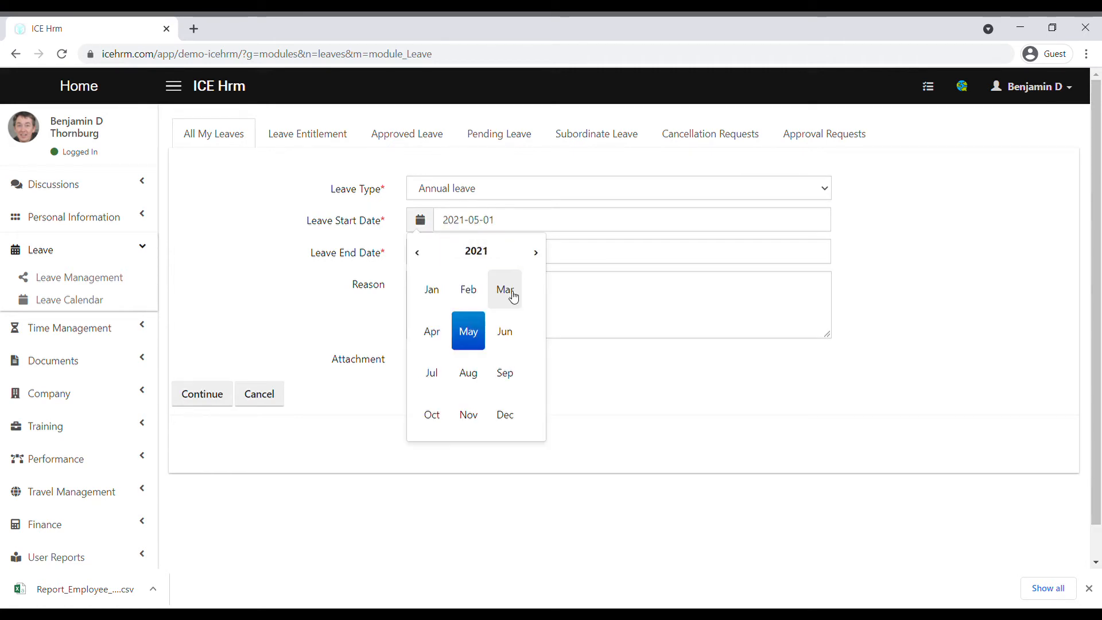
left_click(467, 330)
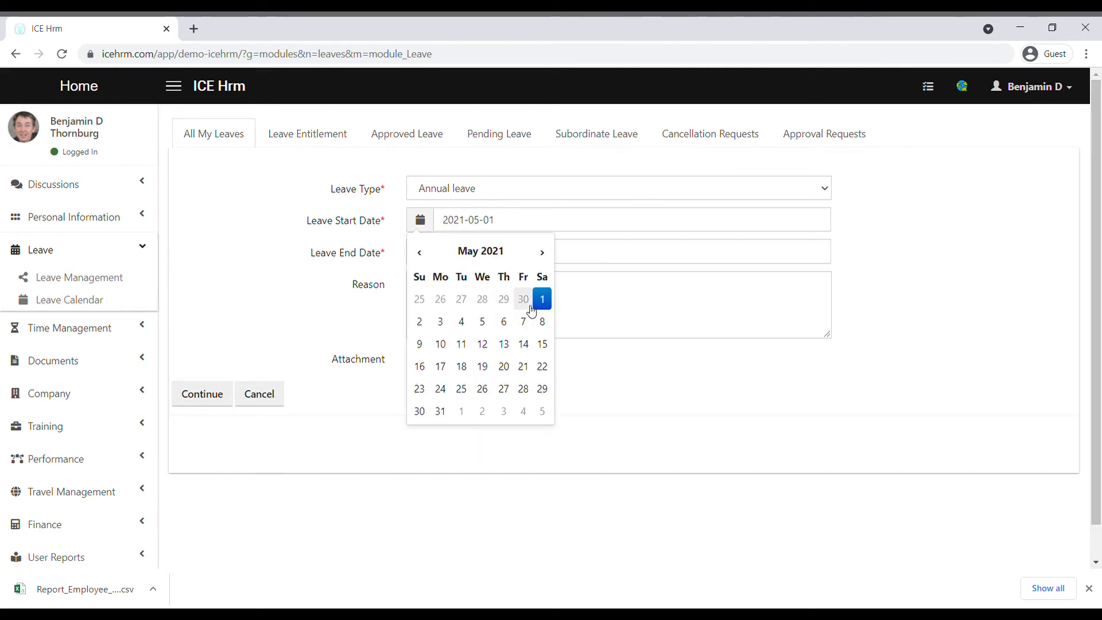
left_click(420, 251)
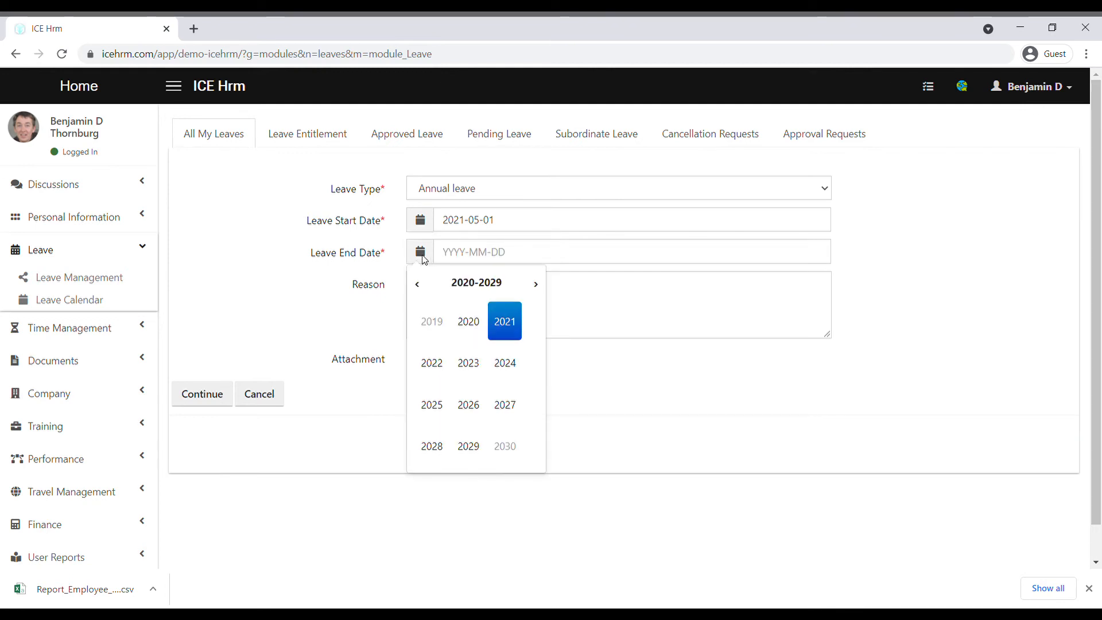
left_click(504, 322)
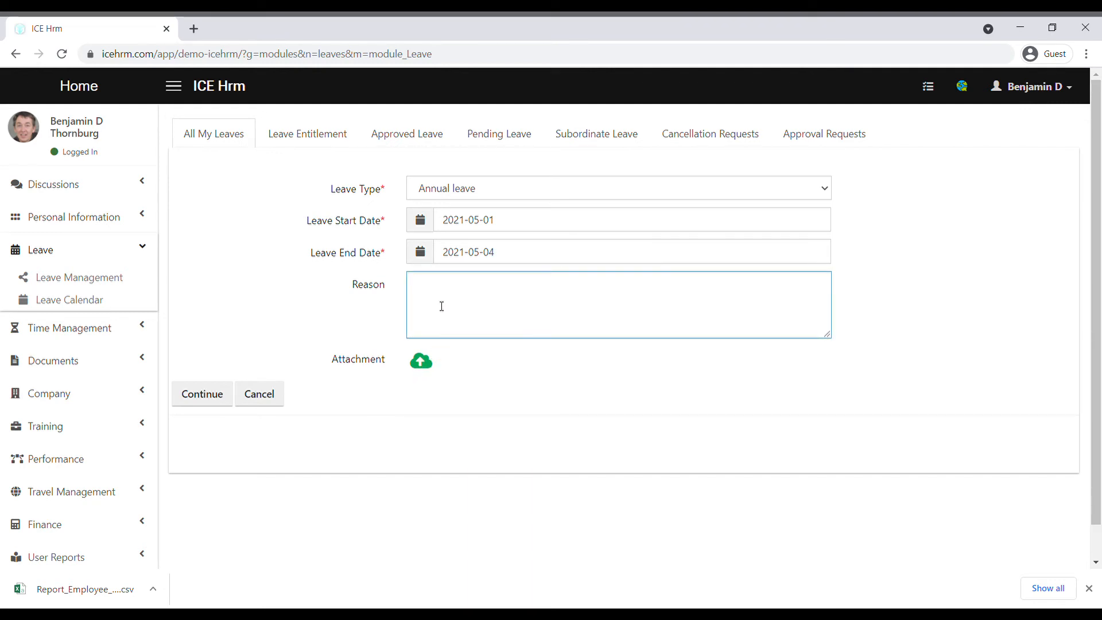
Enter the reason 'Vacation', attach a file and continue to the leave-dates review.
type("Vaca")
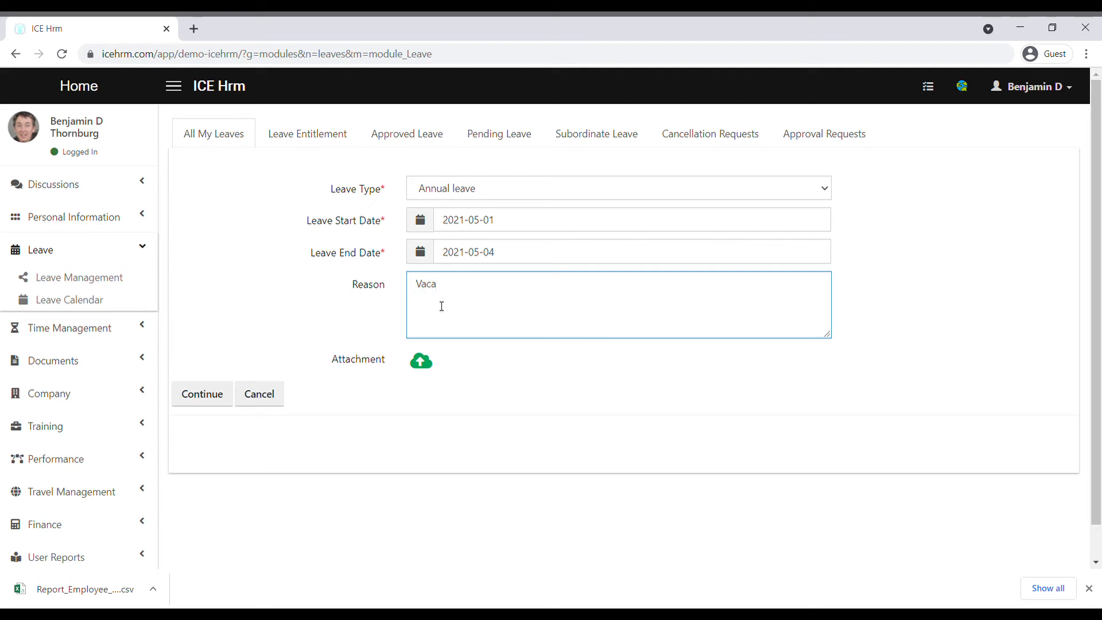
type("tion")
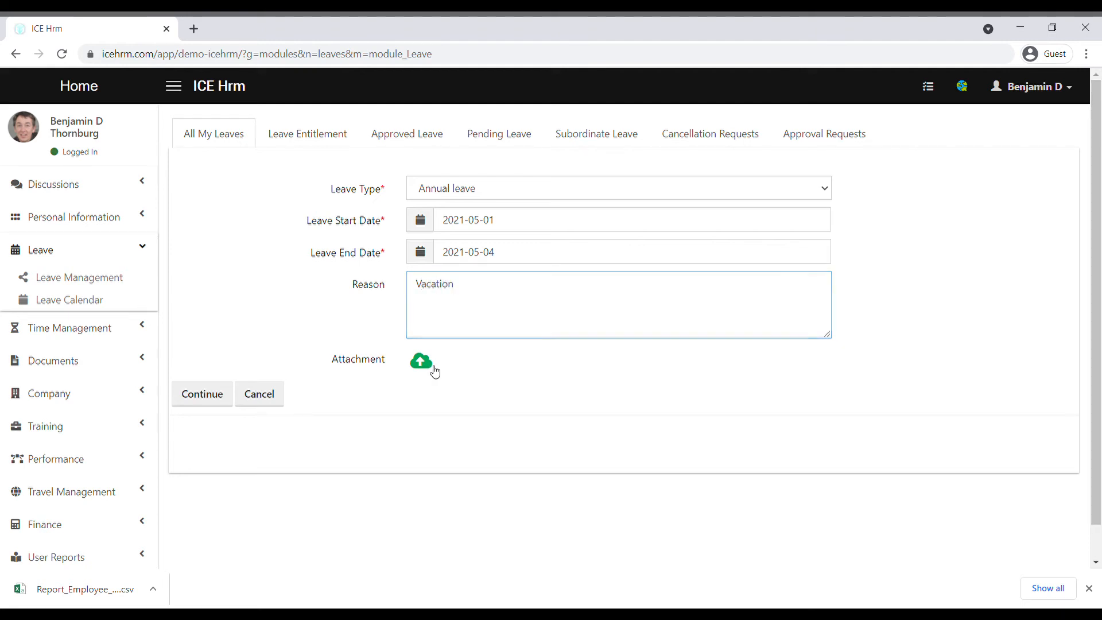
left_click(420, 360)
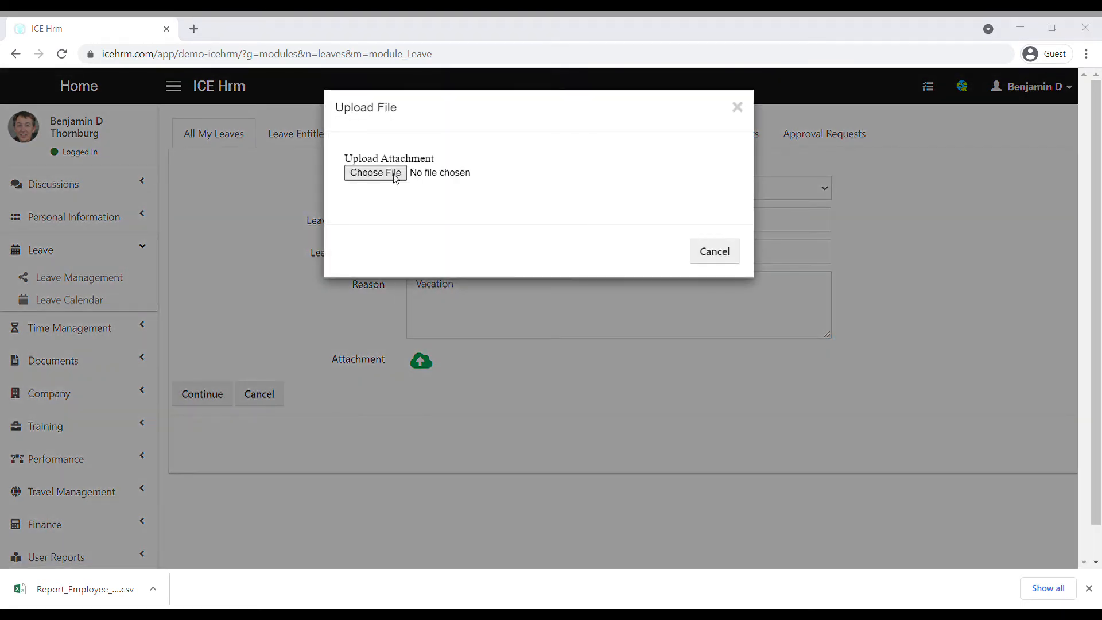
mouse_move(442, 344)
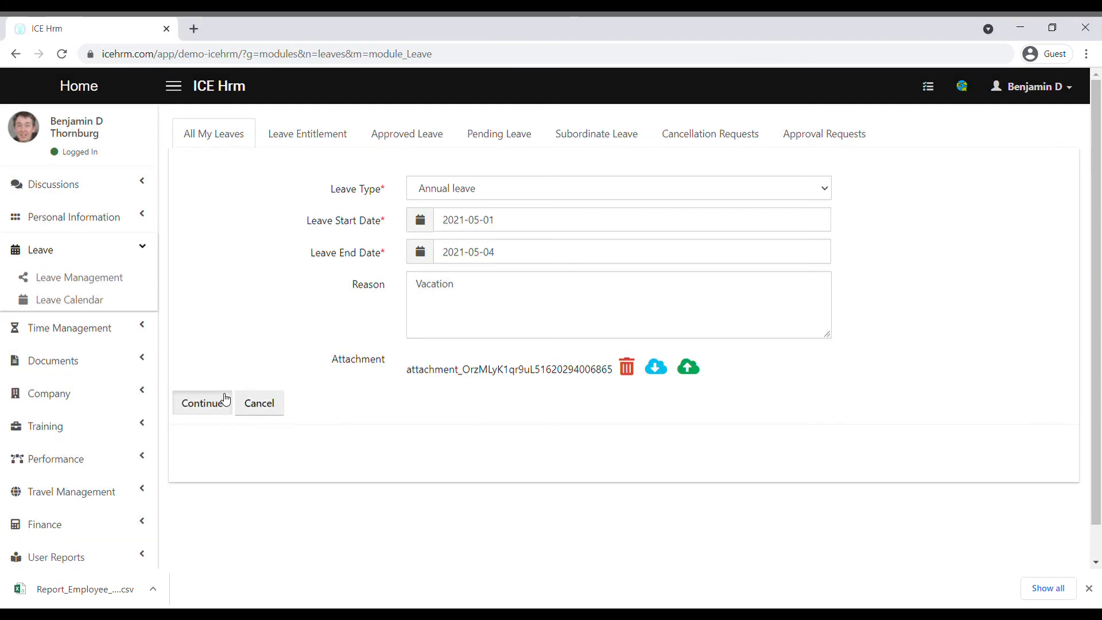
left_click(204, 403)
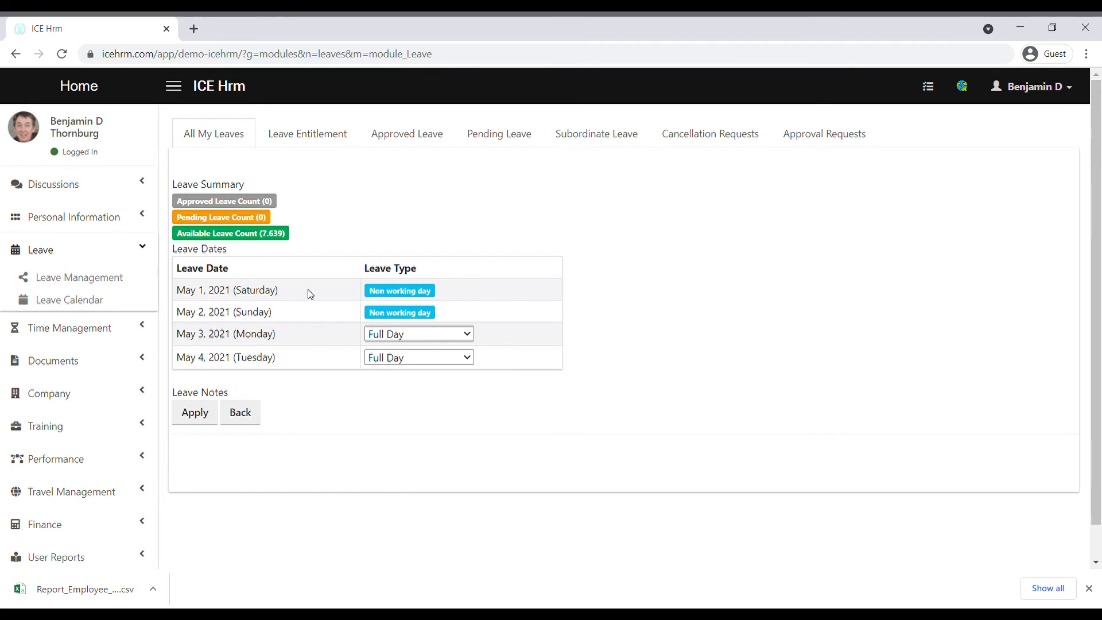
mouse_move(383, 311)
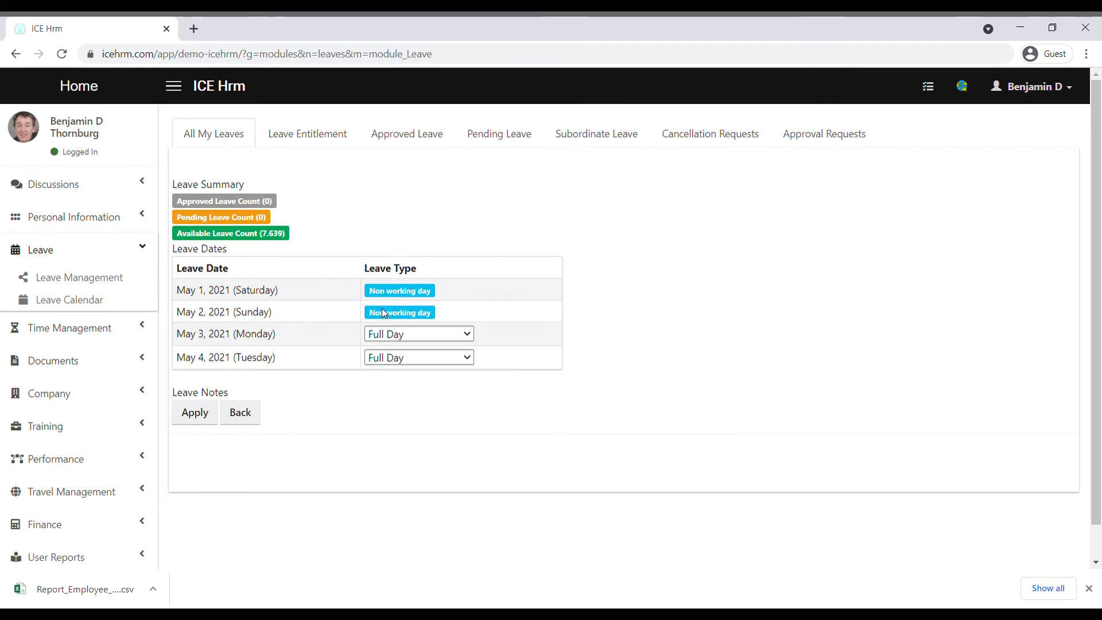
mouse_move(416, 298)
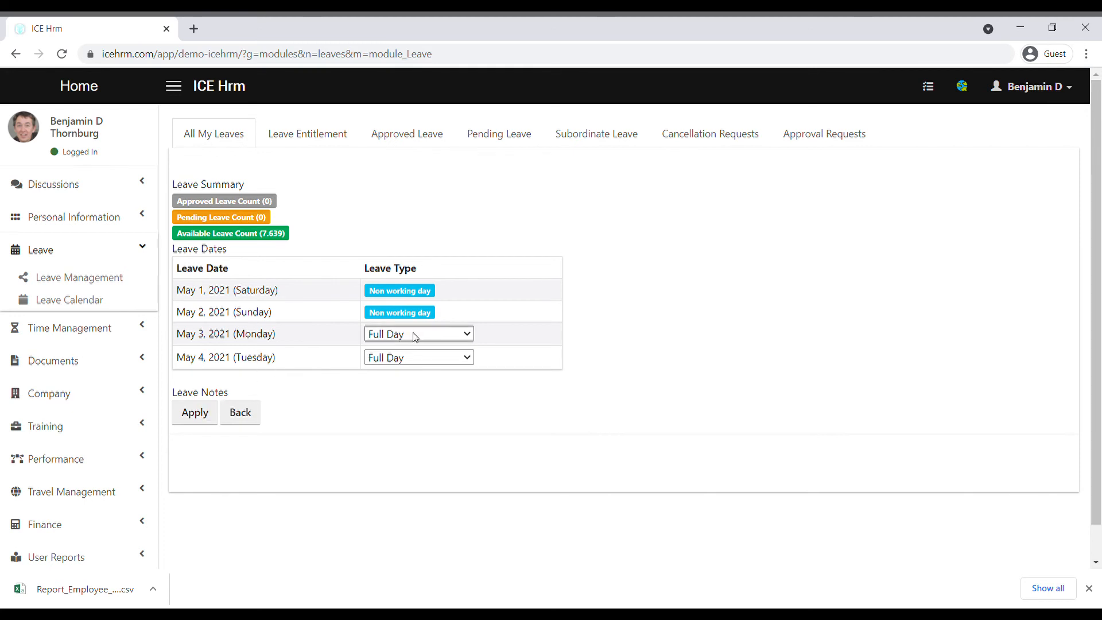
mouse_move(394, 355)
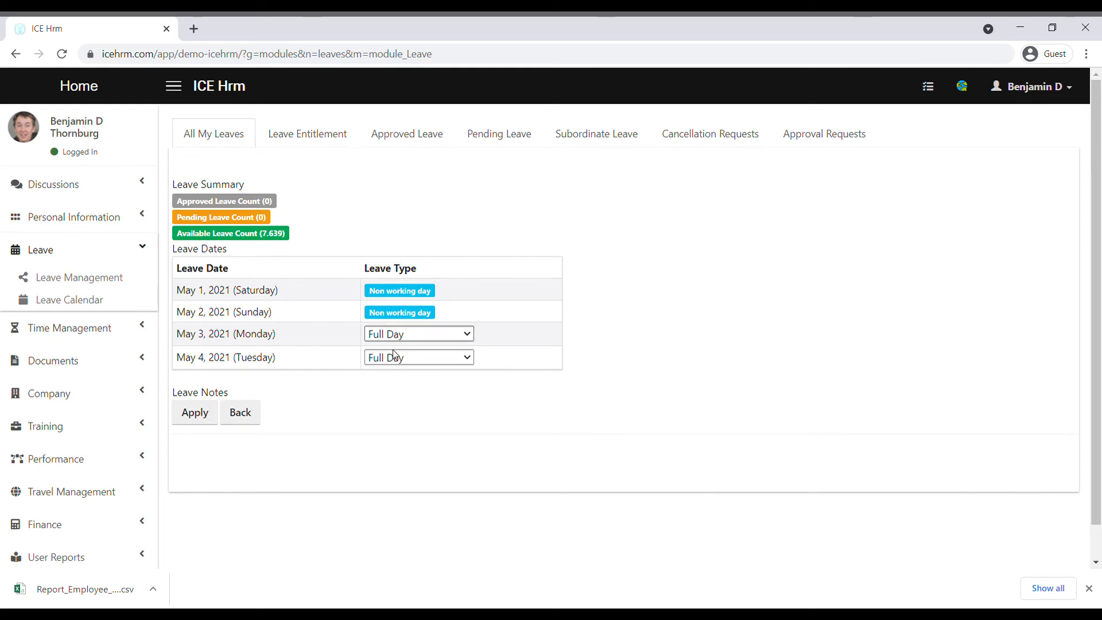
mouse_move(396, 377)
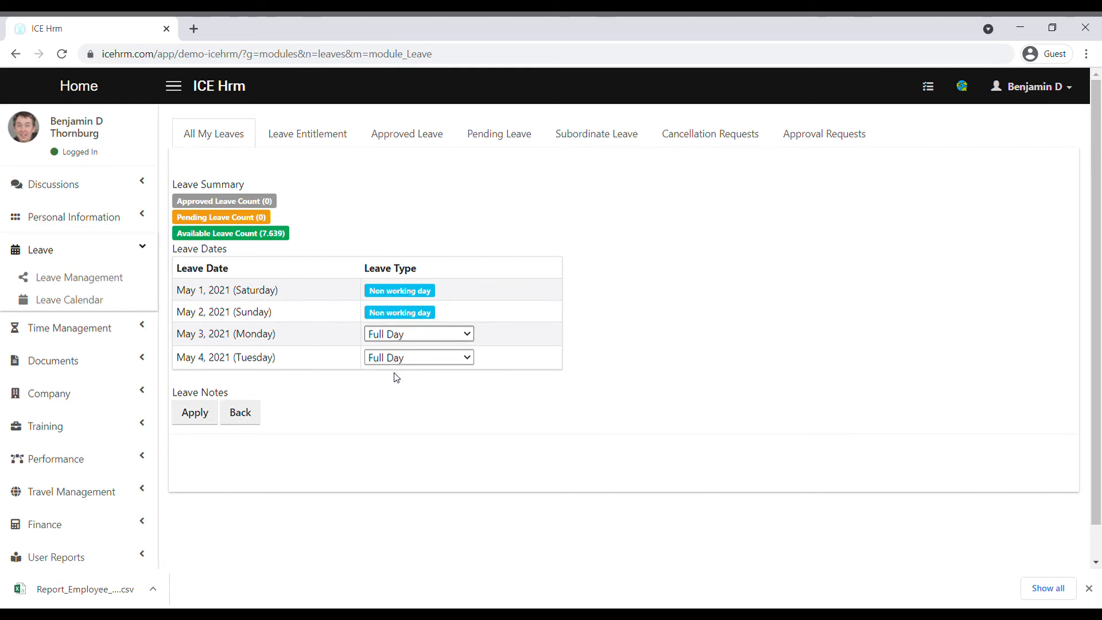
mouse_move(427, 381)
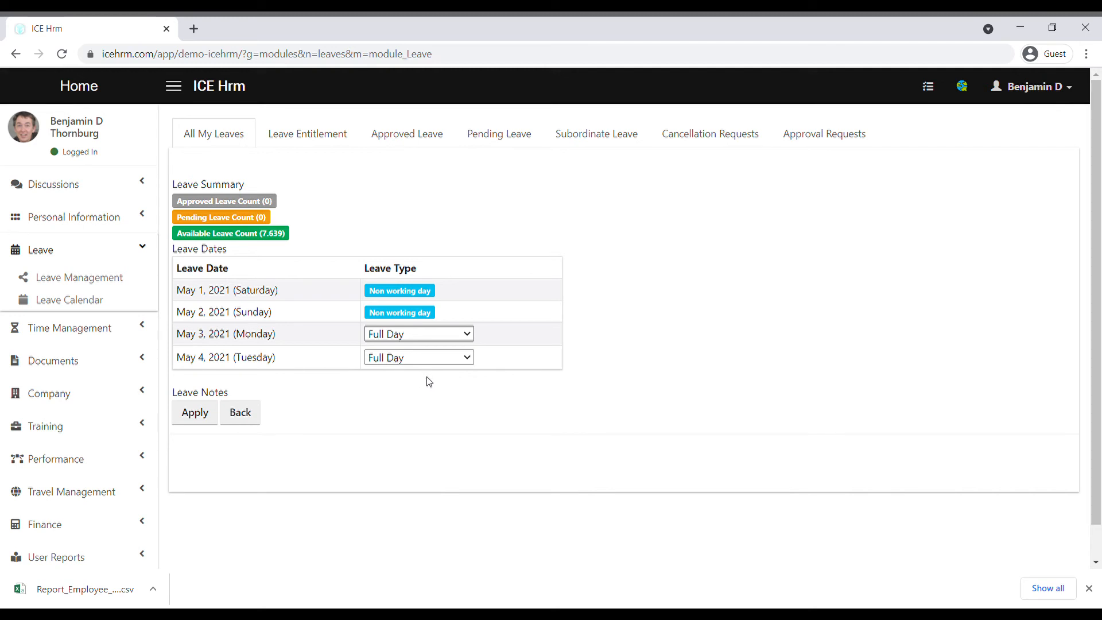
mouse_move(400, 399)
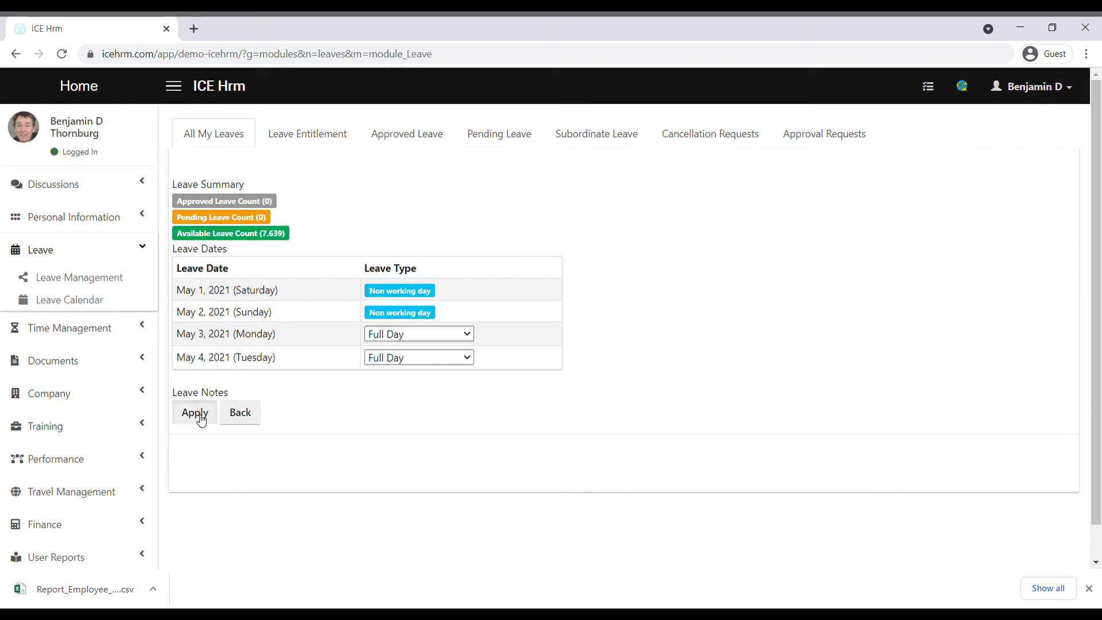
Apply the 1–4 May 2021 annual leave so it is listed as Pending for 2 days.
left_click(195, 412)
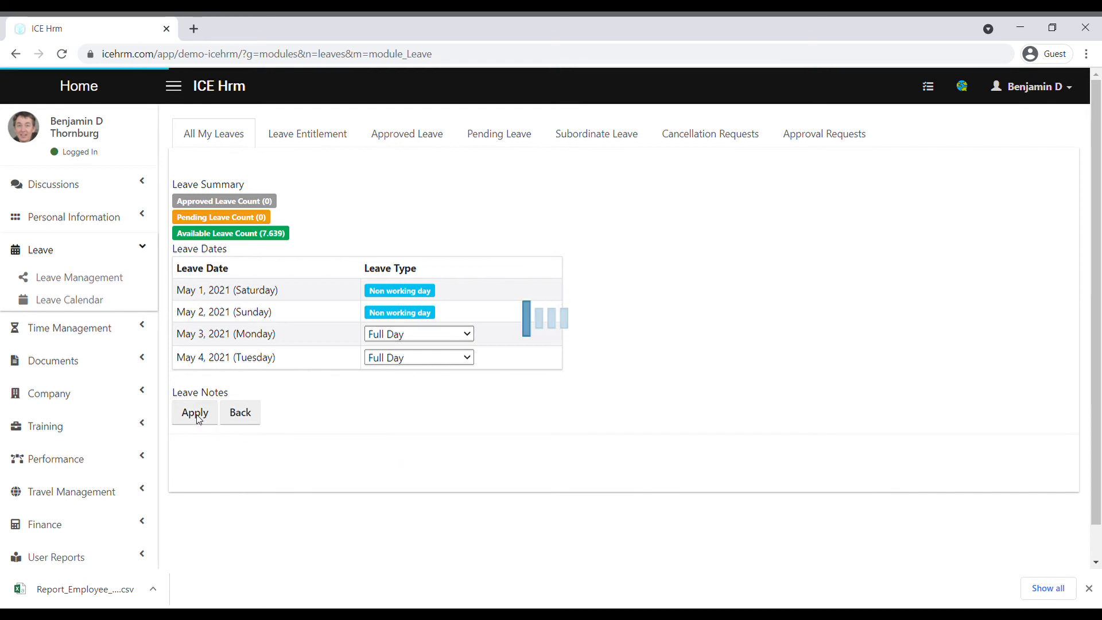
left_click(195, 412)
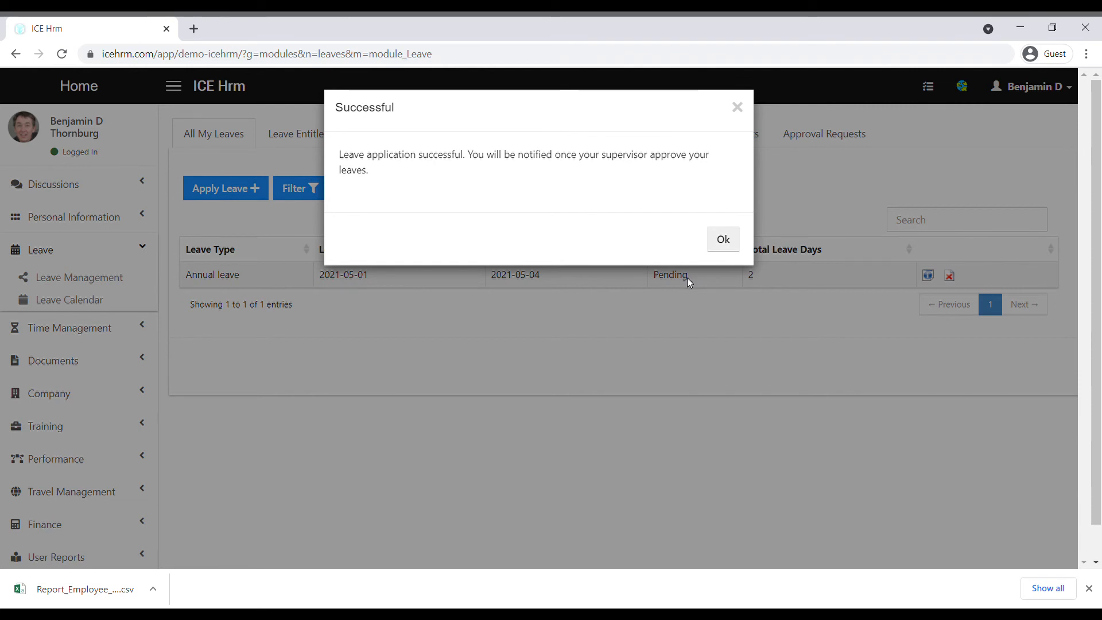
mouse_move(829, 227)
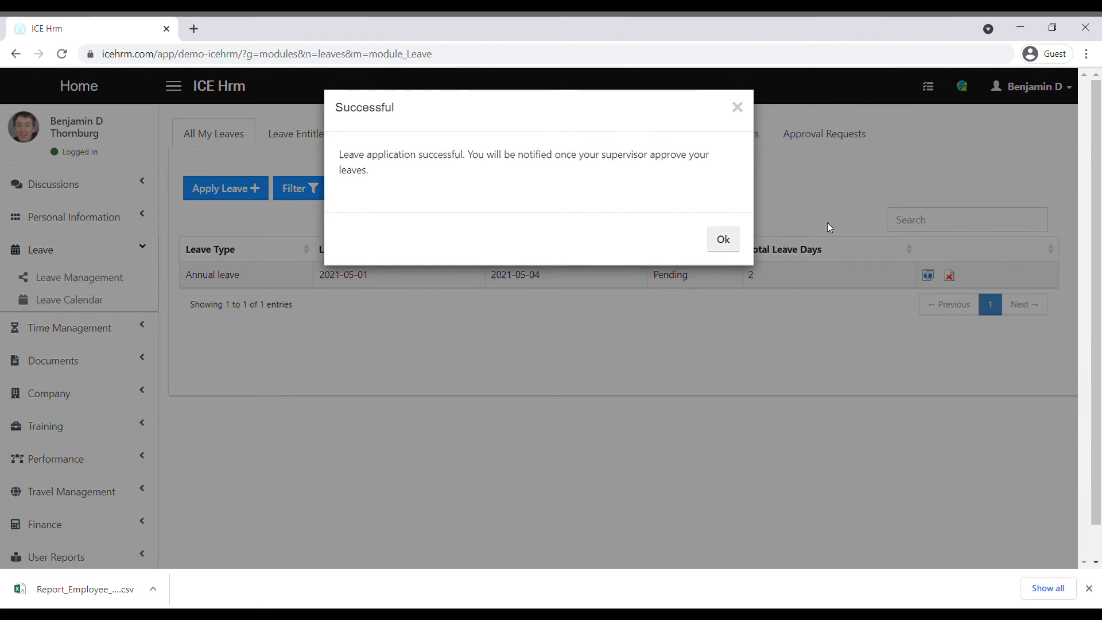
left_click(722, 238)
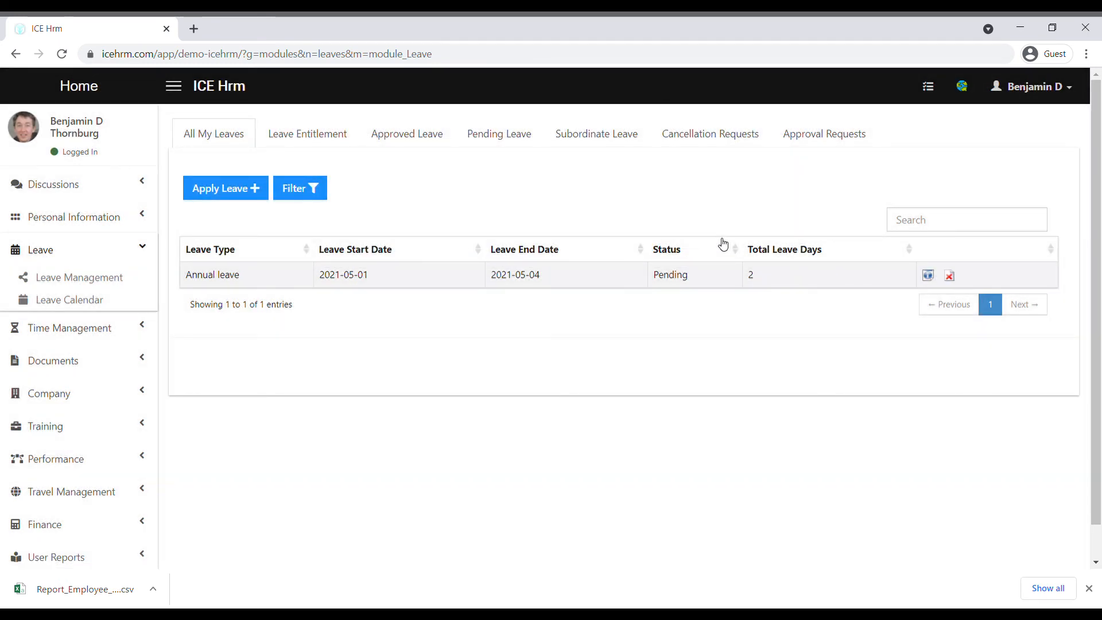
mouse_move(986, 104)
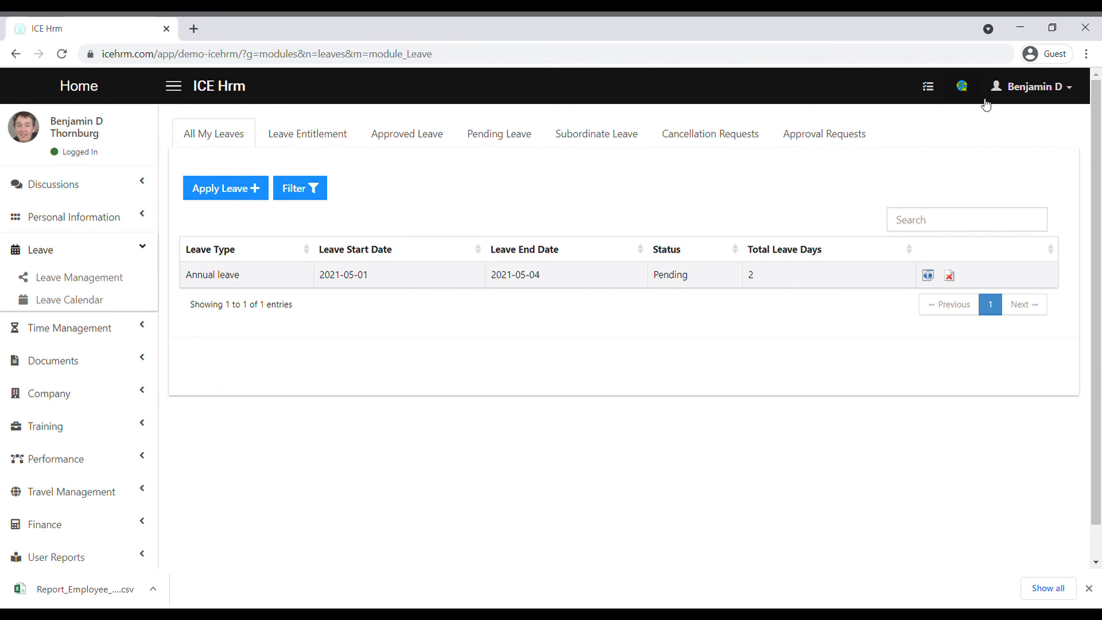
left_click(1034, 86)
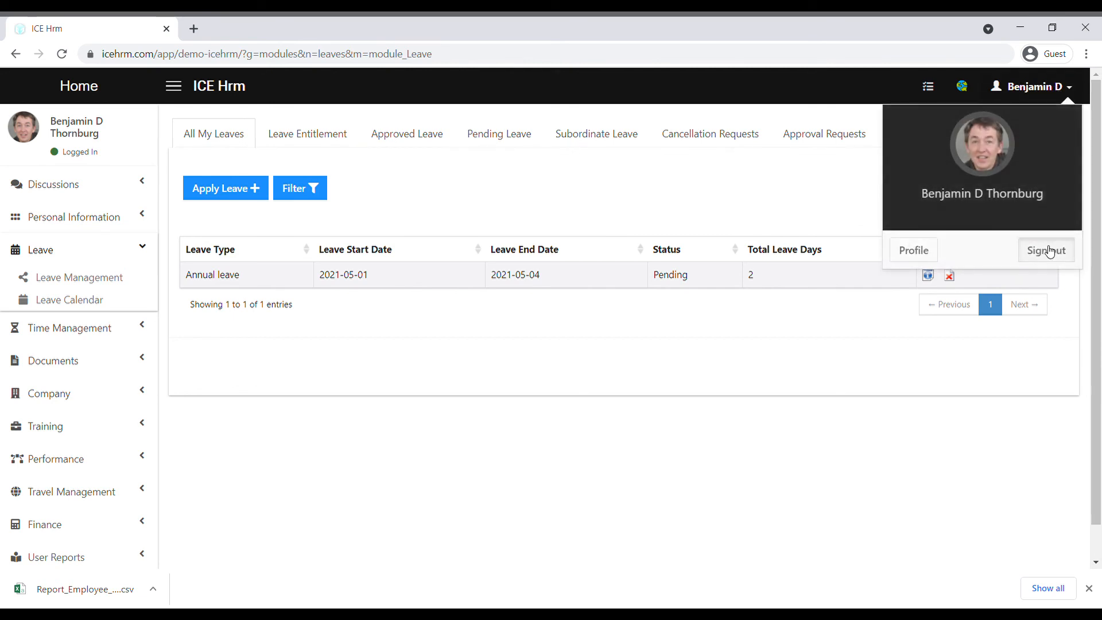
left_click(1047, 249)
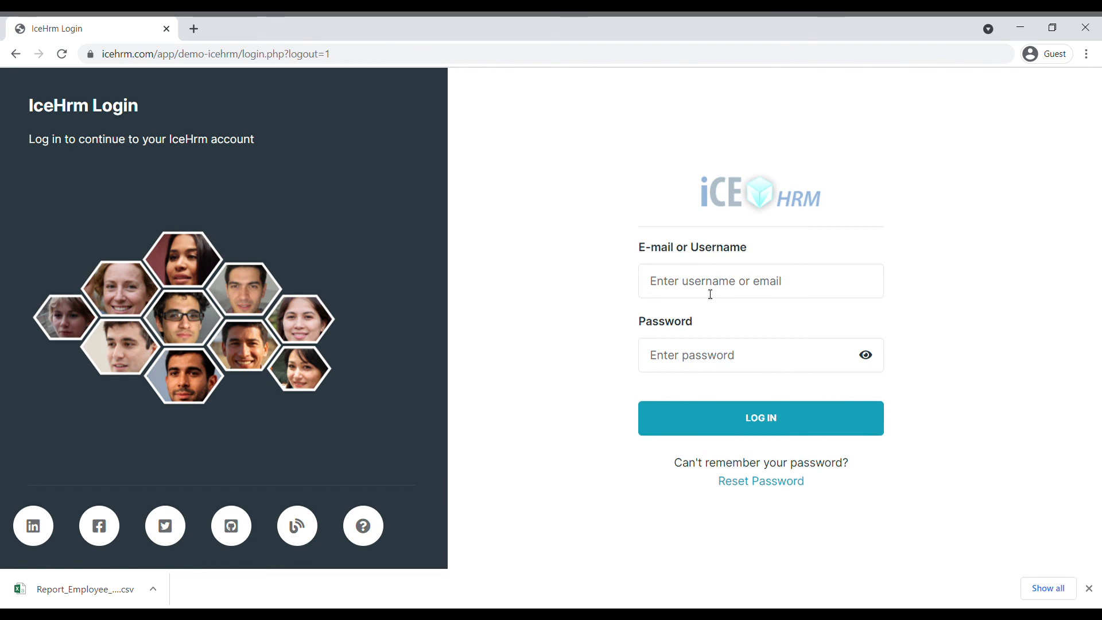
left_click(759, 418)
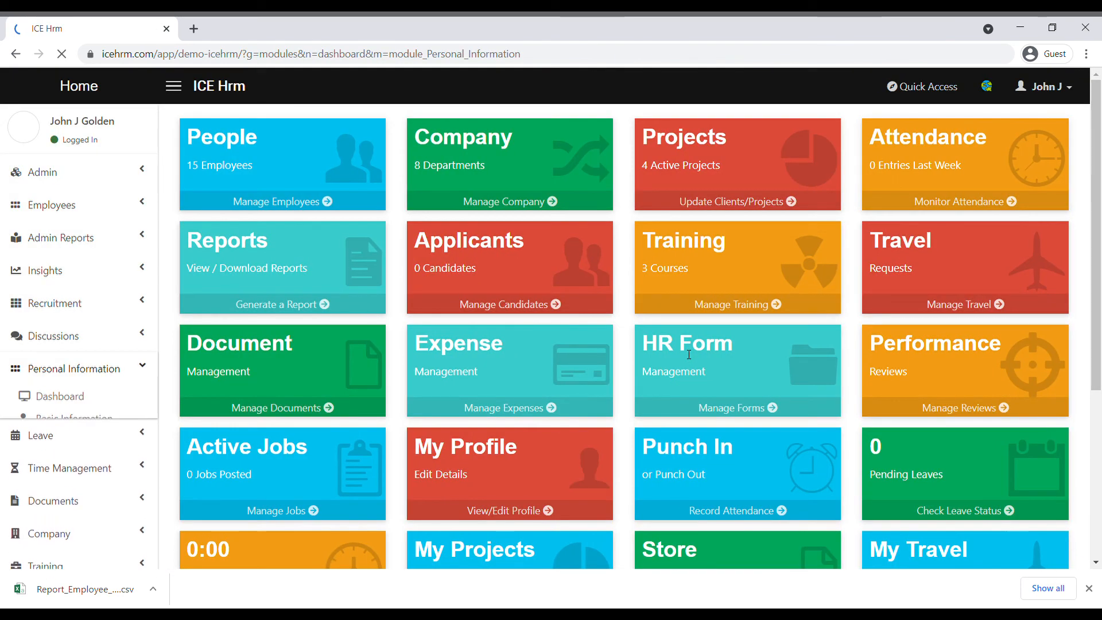
Check the notifications reporting Benjamin's new leave applications on John's dashboard.
left_click(73, 368)
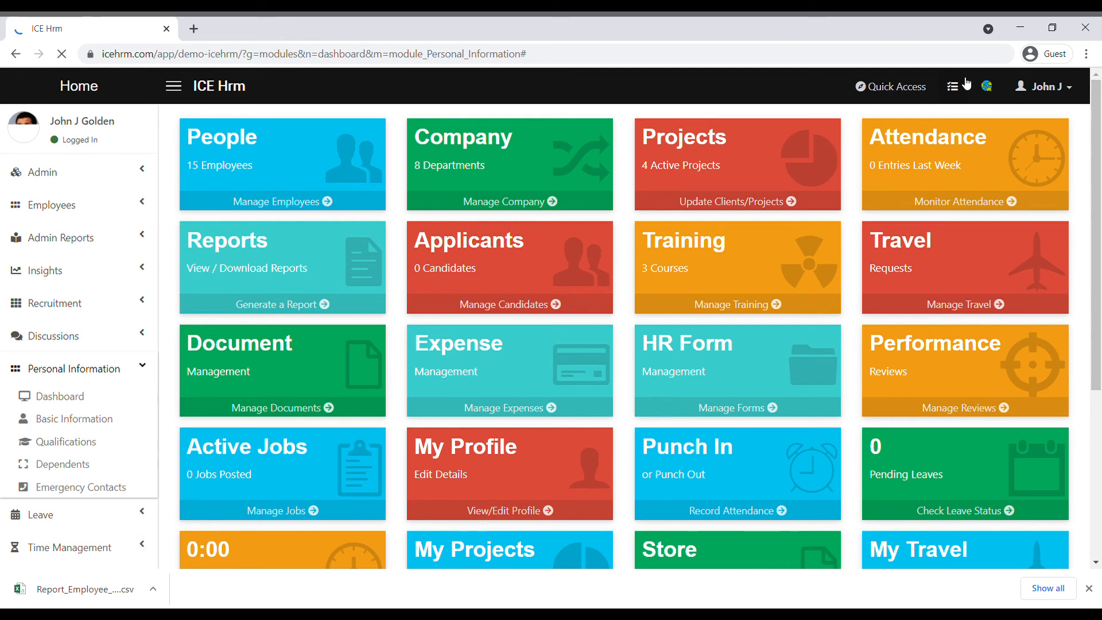
left_click(952, 86)
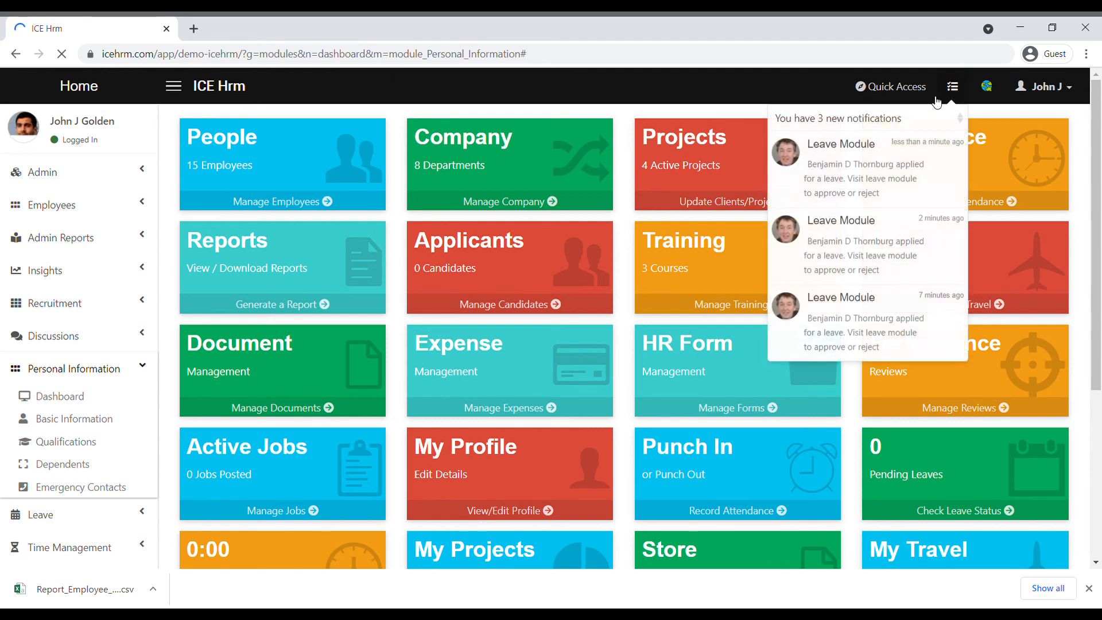
scroll("down", 3)
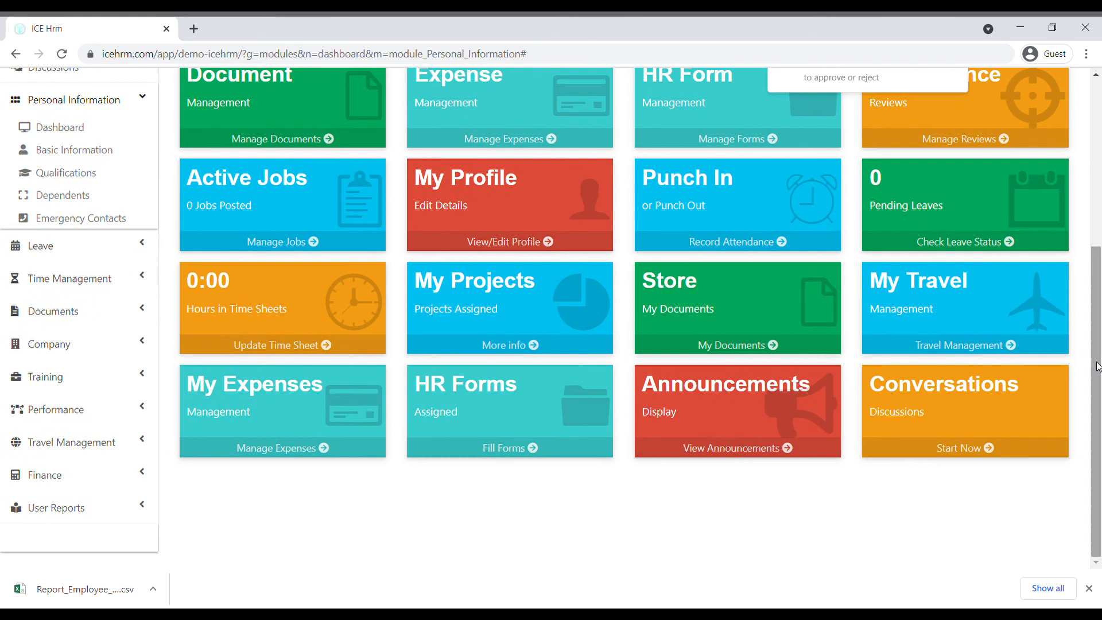
Go to Leave Management and list the Subordinate Leave requests.
left_click(36, 245)
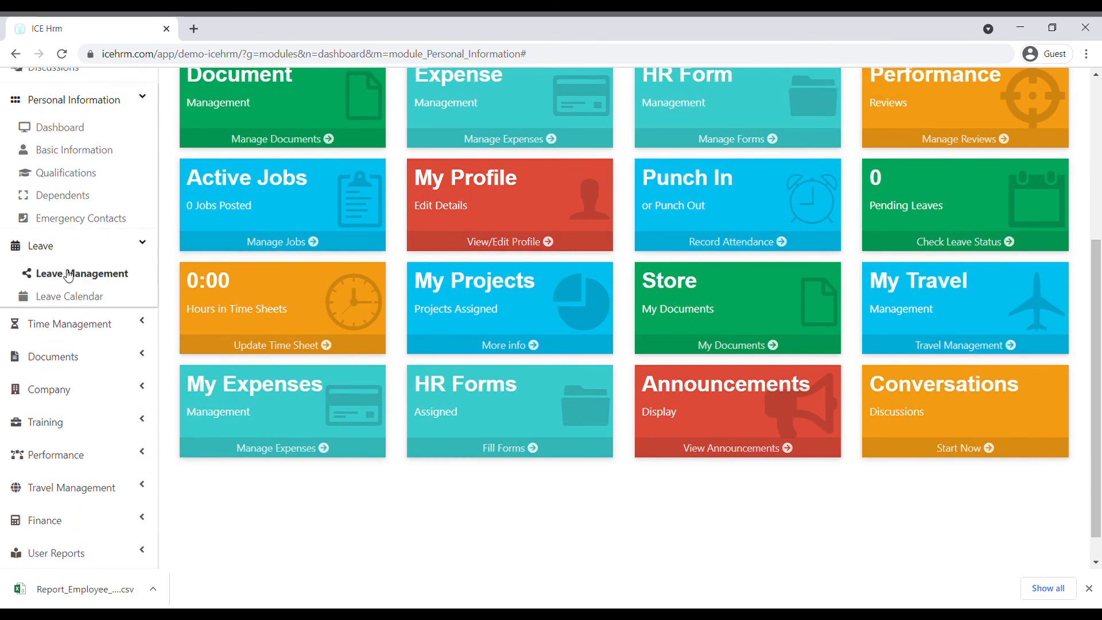
left_click(83, 274)
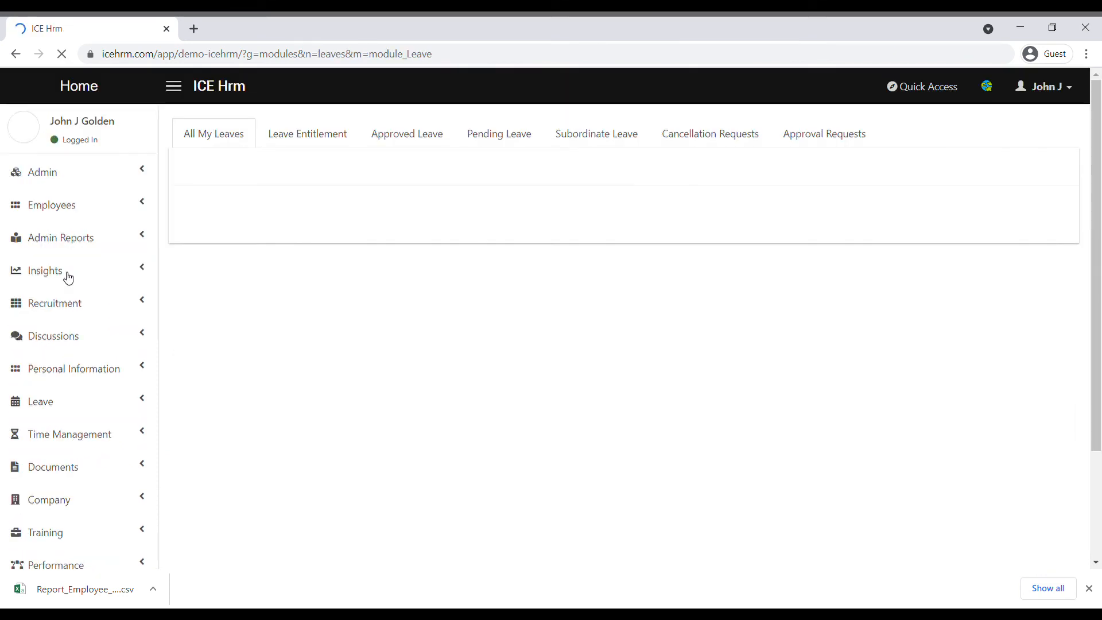
left_click(596, 133)
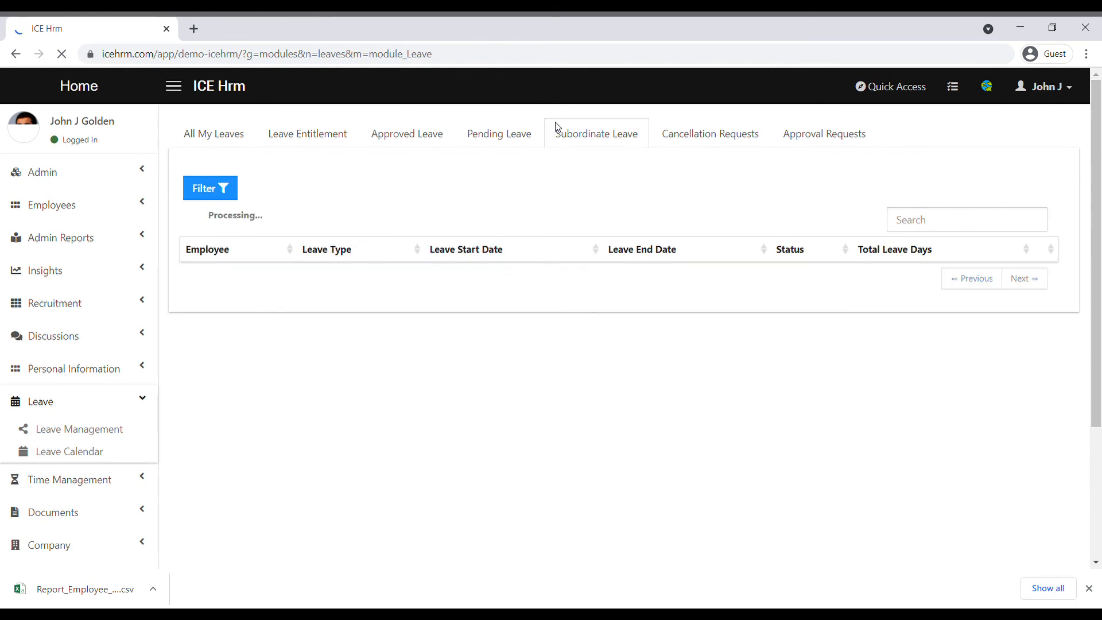
left_click(596, 133)
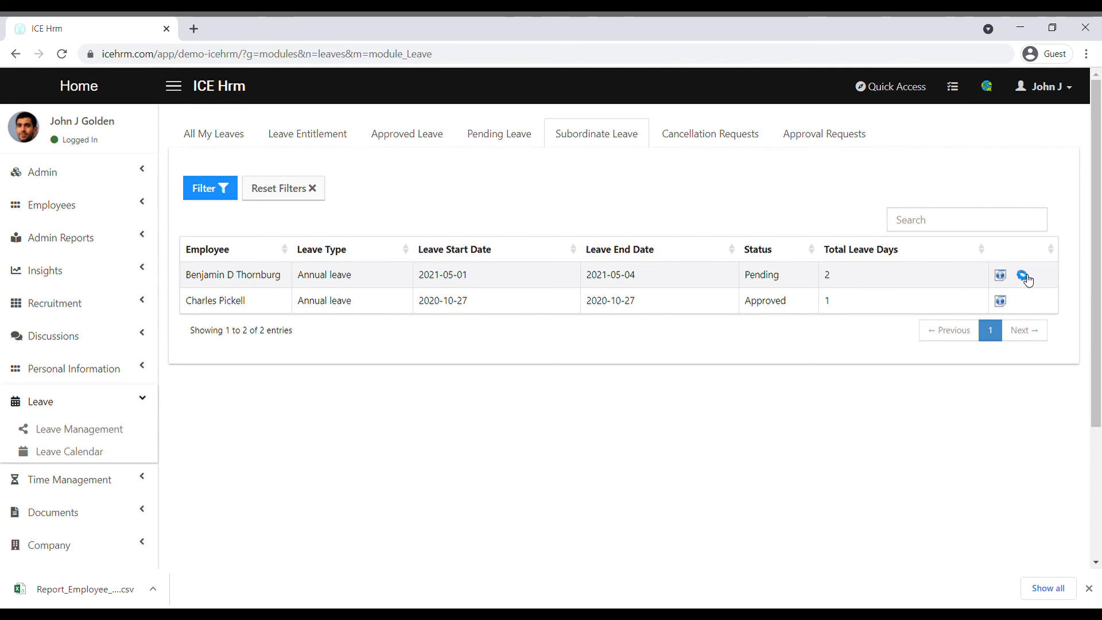
Change the status of Benjamin's pending 1–4 May 2021 leave to Approved and confirm.
left_click(1023, 274)
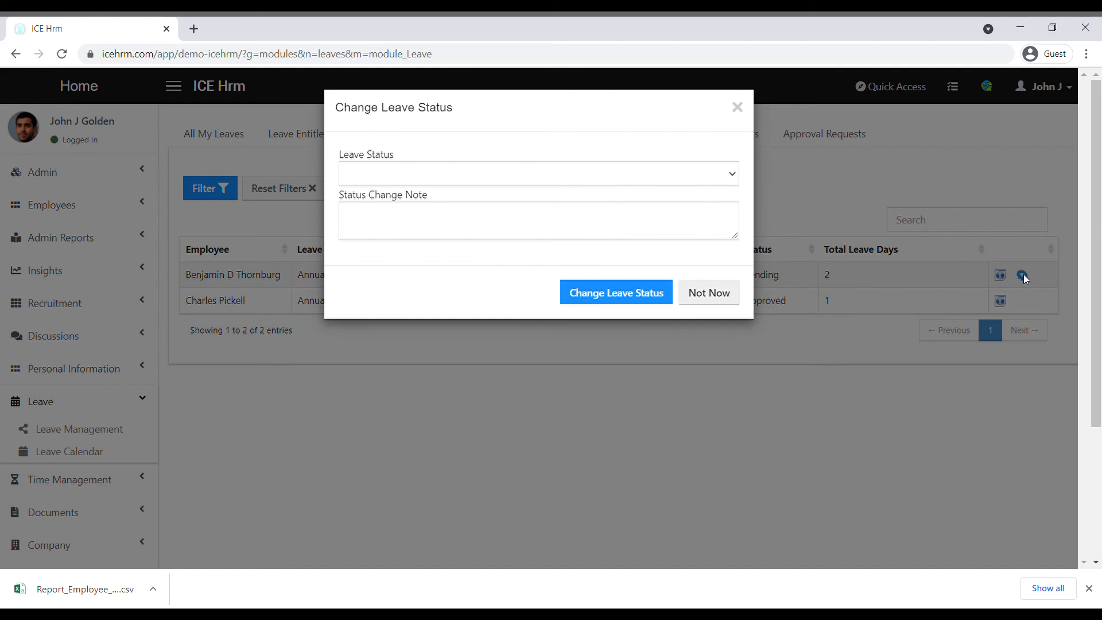
left_click(537, 173)
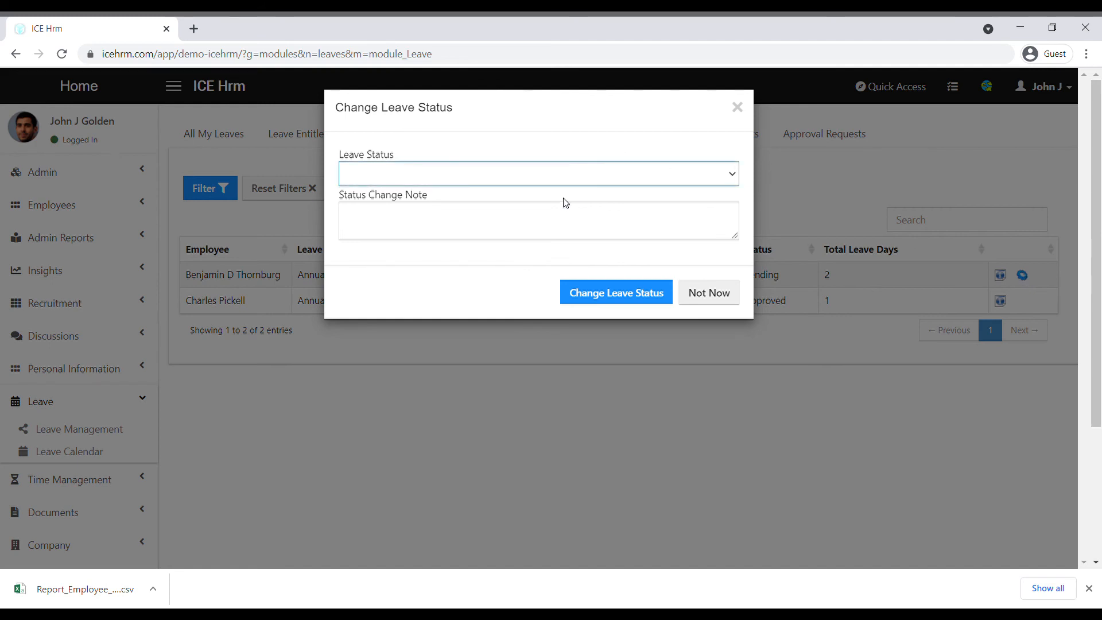
left_click(614, 291)
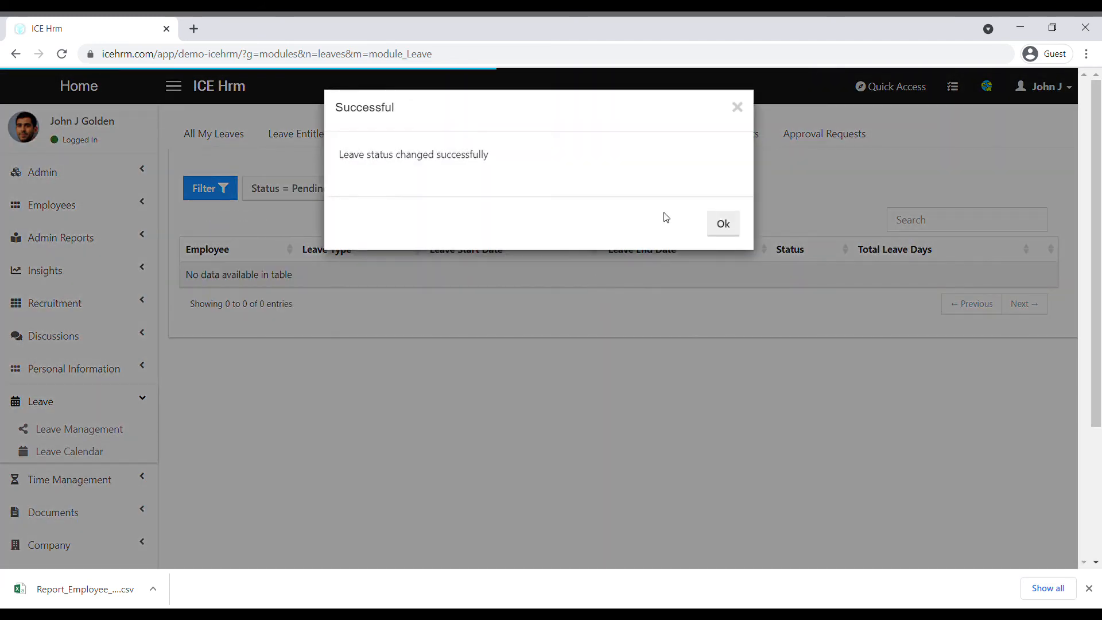
left_click(722, 224)
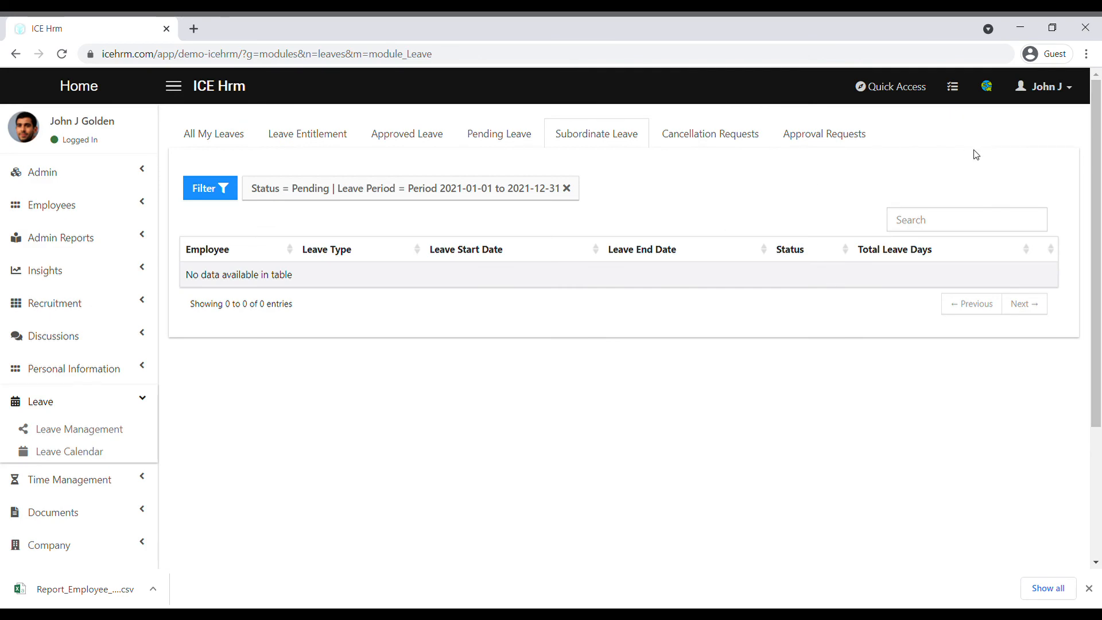